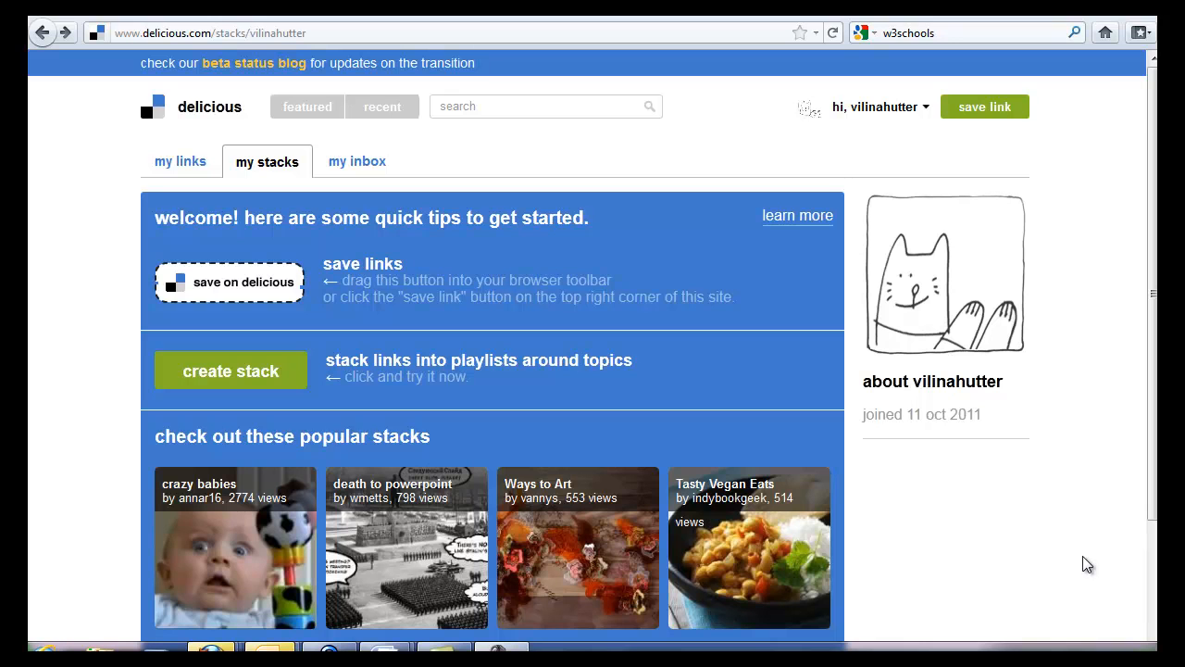
pyautogui.moveTo(240, 282)
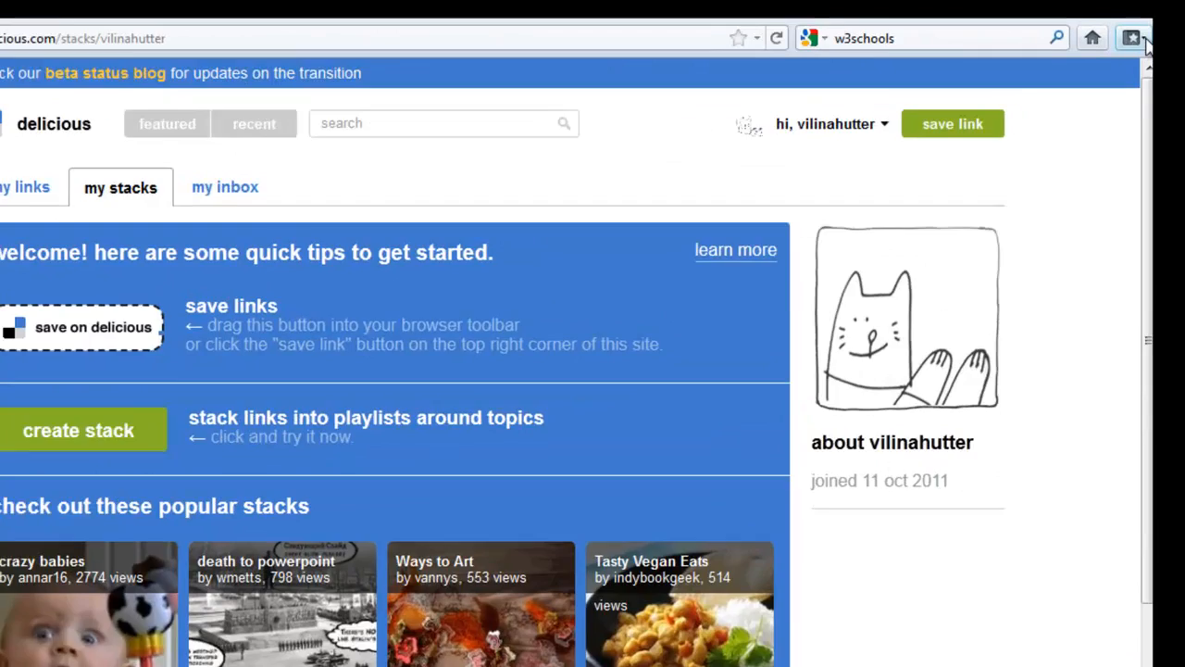
# Step: Show the Firefox bookmarks toolbar and add the 'save on delicious' bookmarklet to it
pyautogui.click(1129, 38)
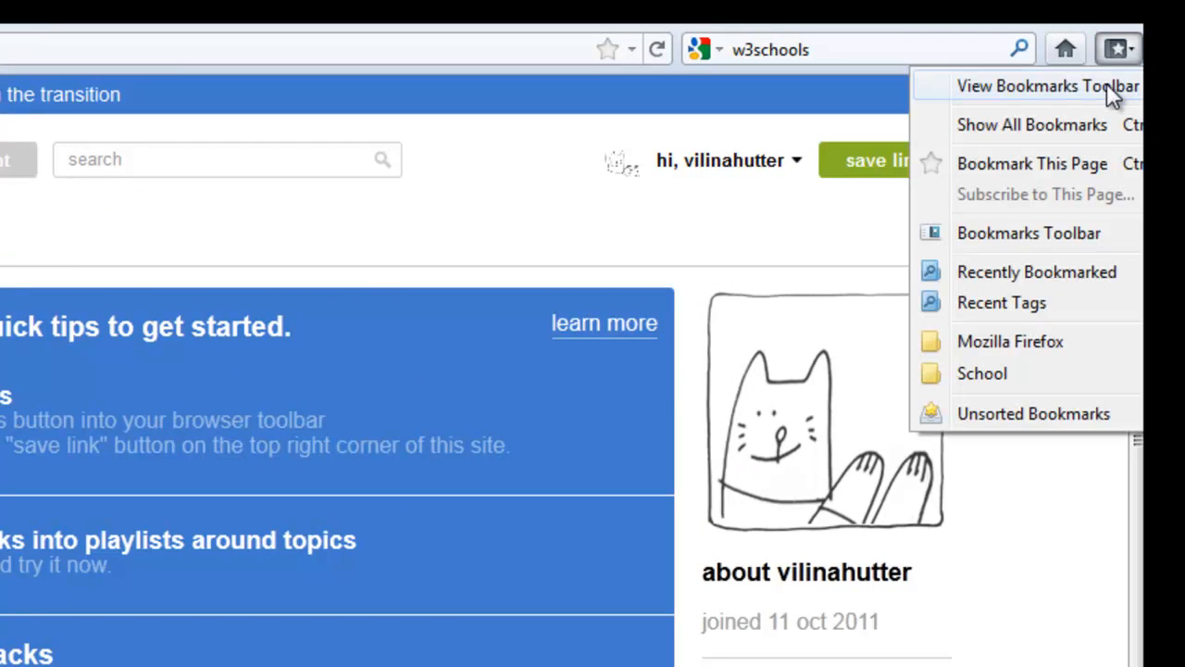
pyautogui.moveTo(1104, 104)
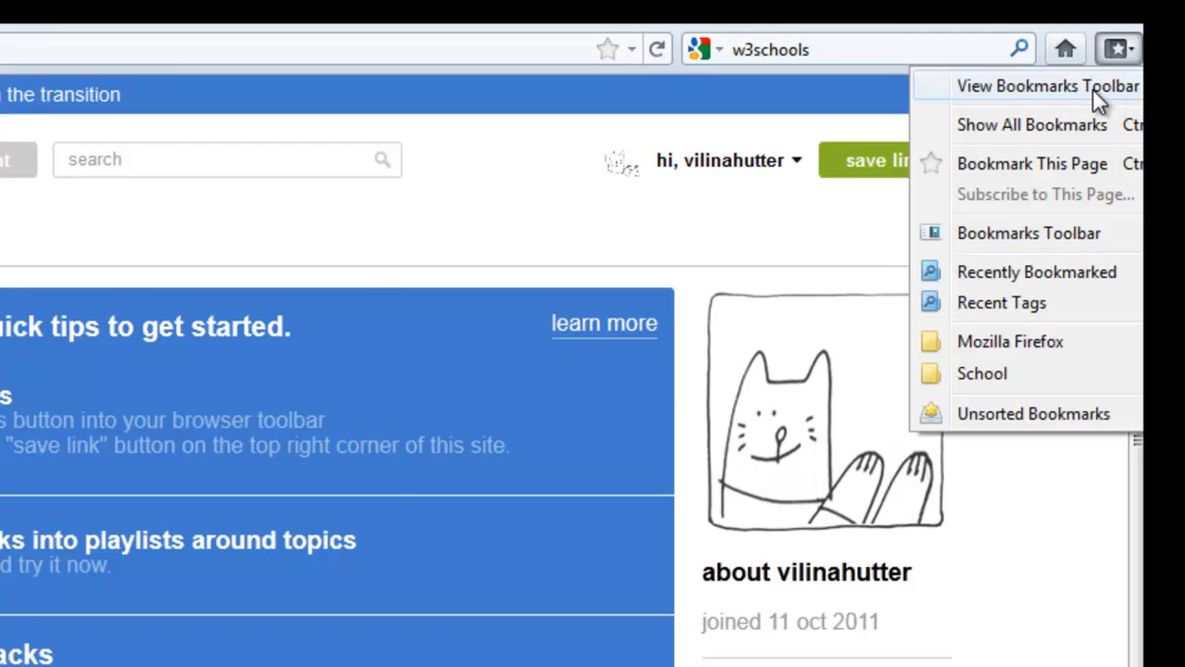
pyautogui.click(1048, 87)
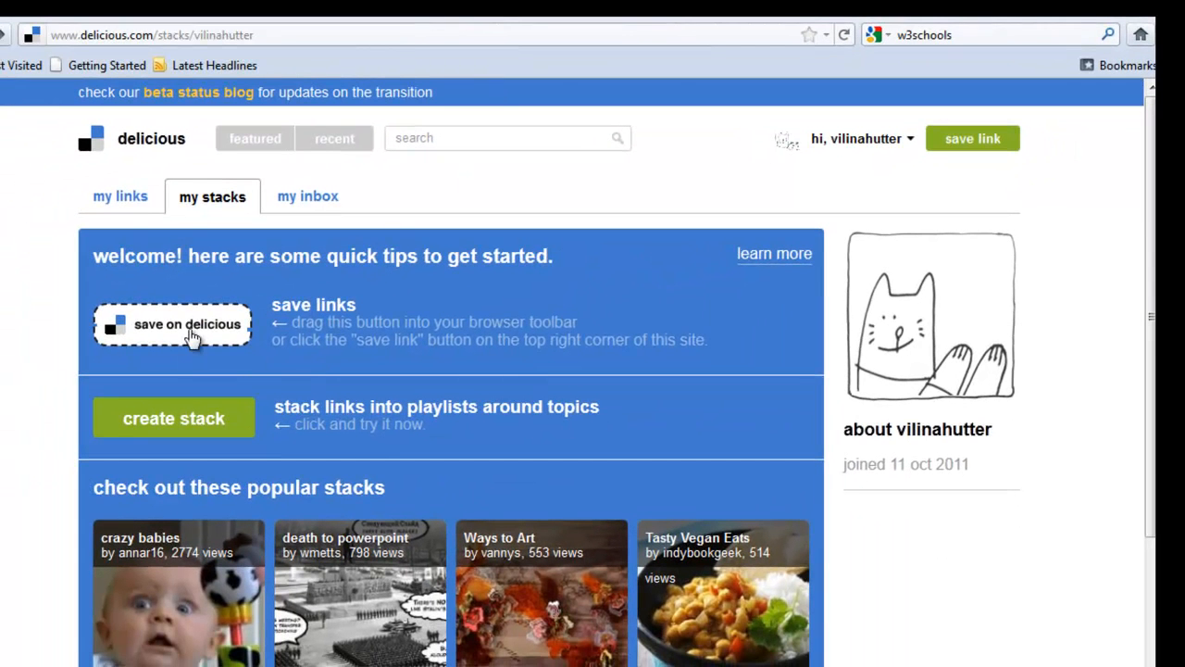
pyautogui.moveTo(188, 323); pyautogui.dragTo(326, 65)
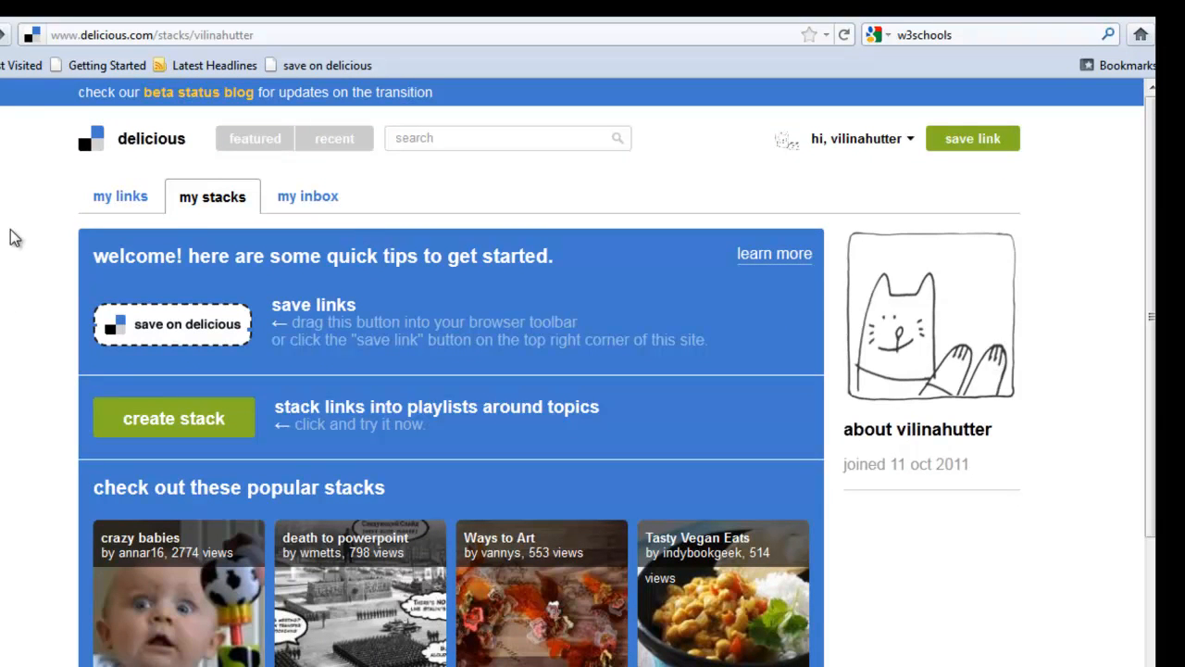
pyautogui.click(1138, 34)
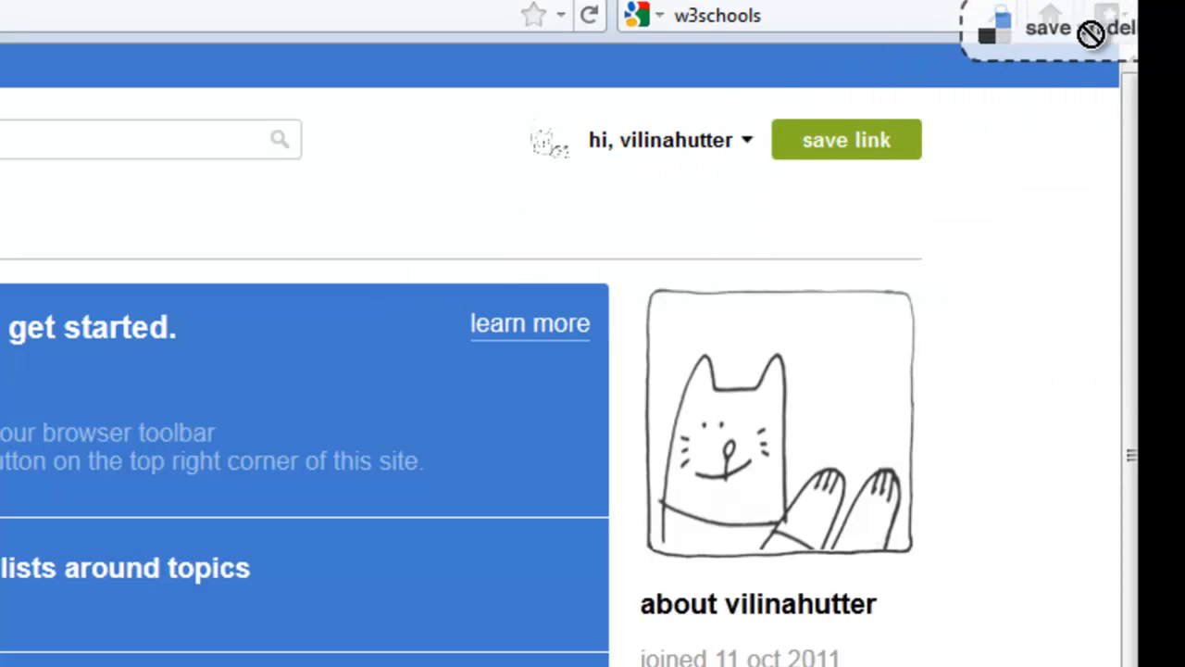
pyautogui.click(1122, 16)
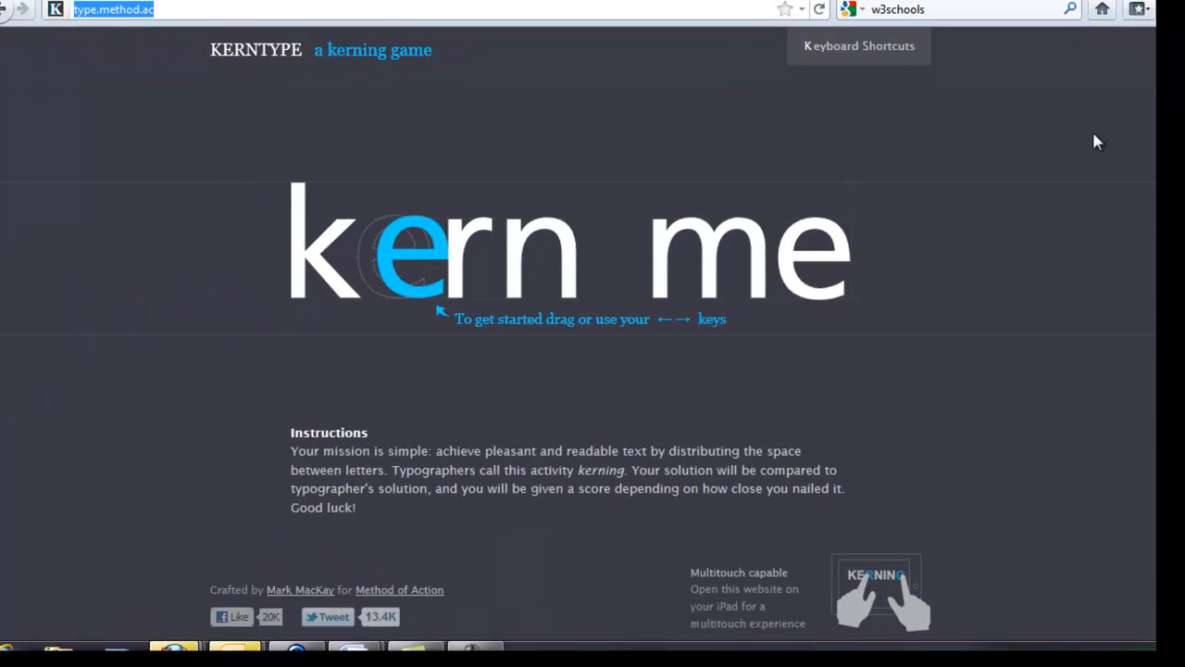
# Step: Save the Kerntype kerning game page to Delicious with its suggested title and tags
pyautogui.click(1139, 10)
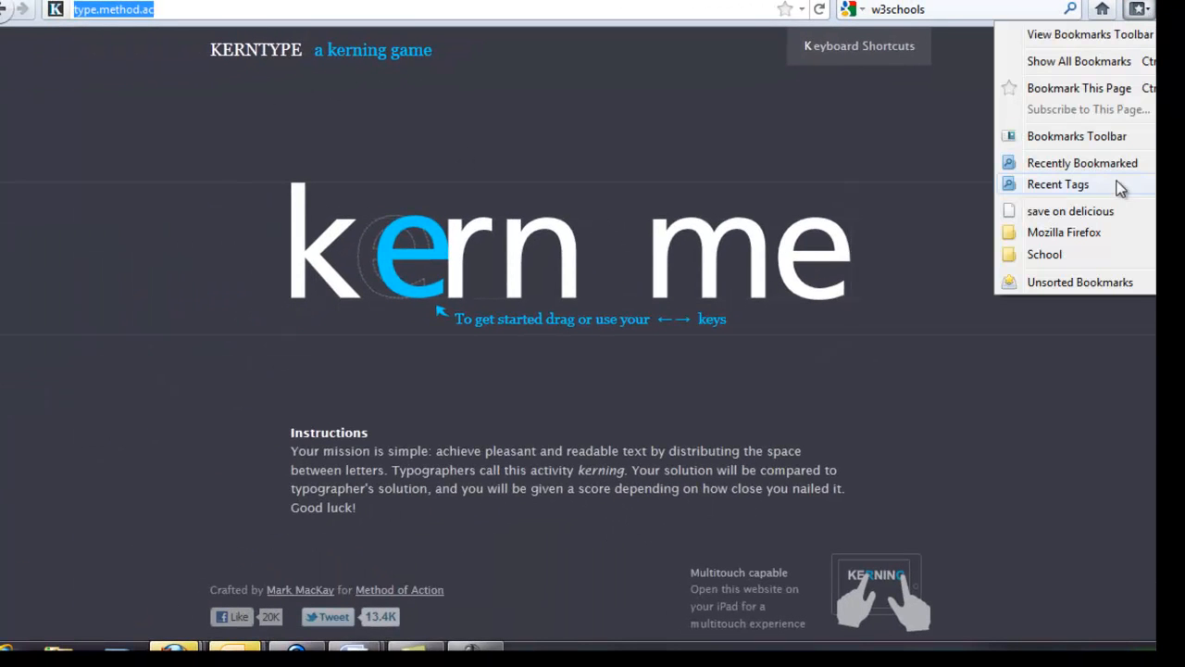
pyautogui.click(1071, 211)
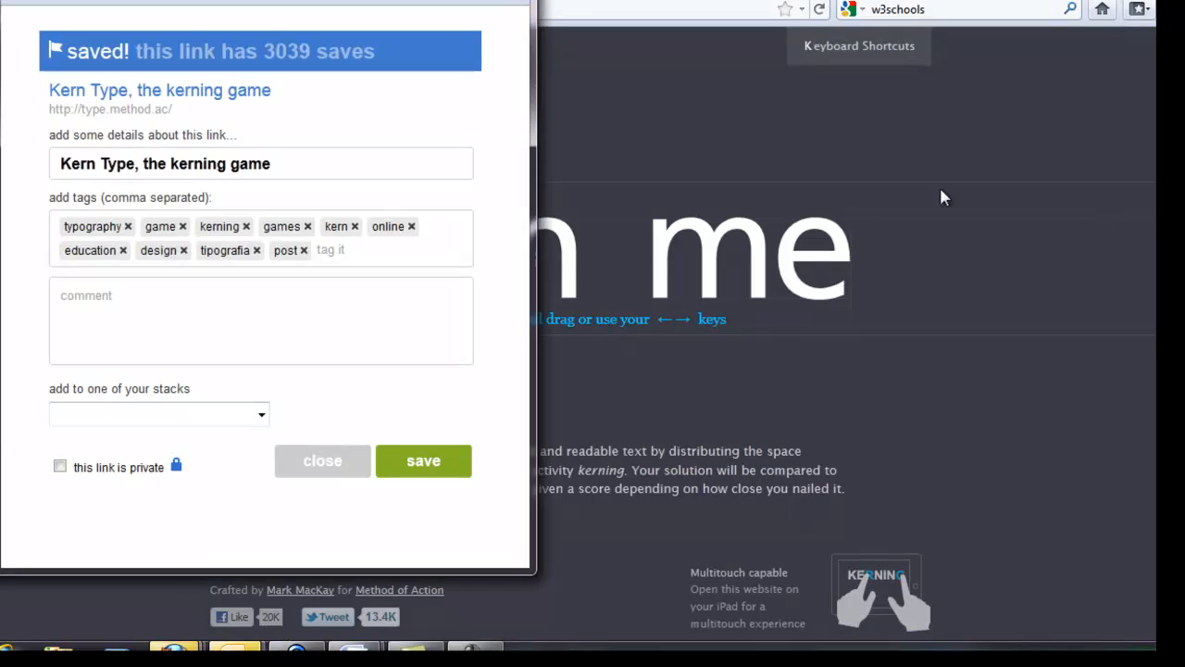
pyautogui.click(154, 337)
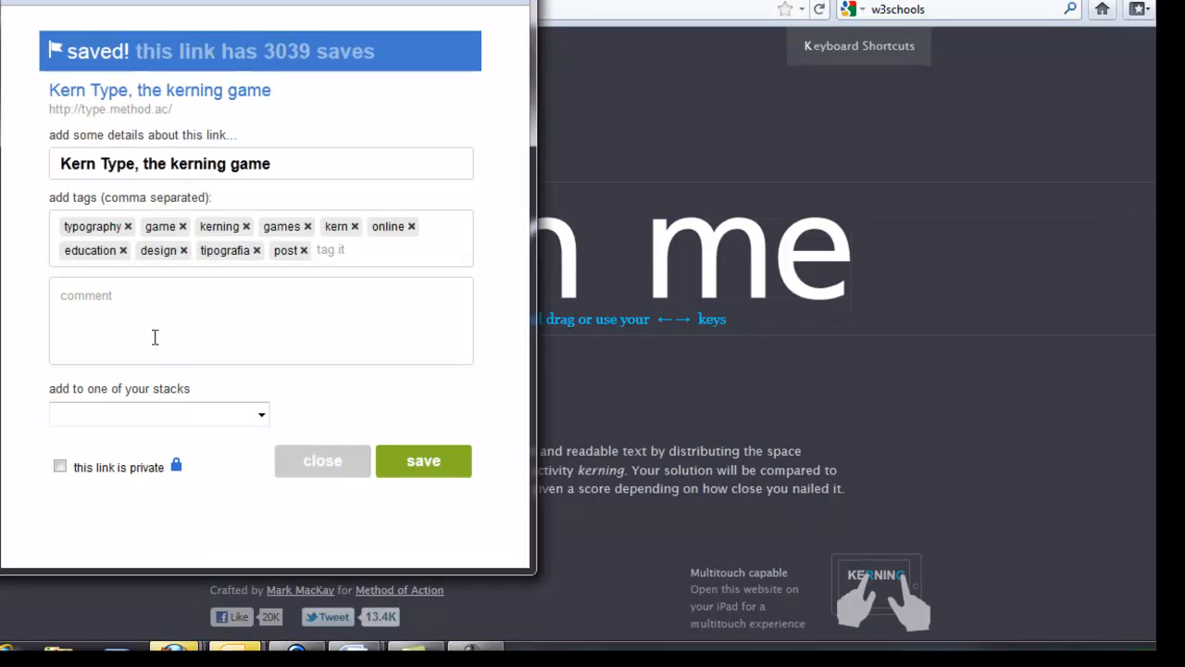
pyautogui.moveTo(259, 343)
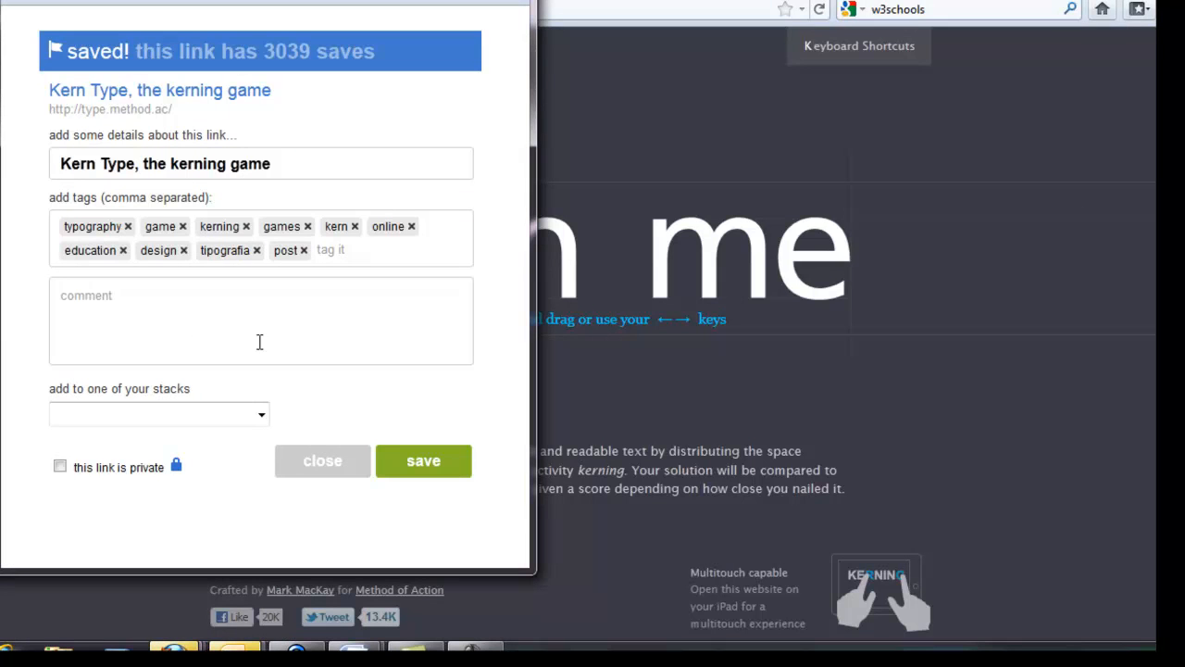
pyautogui.moveTo(286, 232)
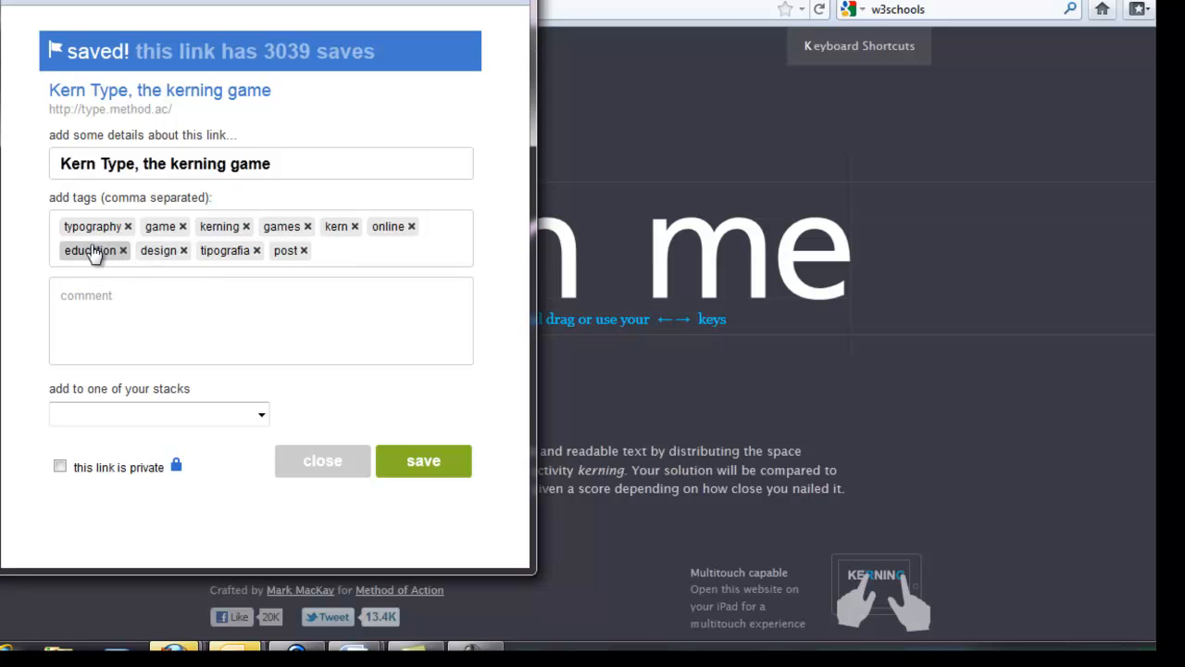
pyautogui.moveTo(415, 493)
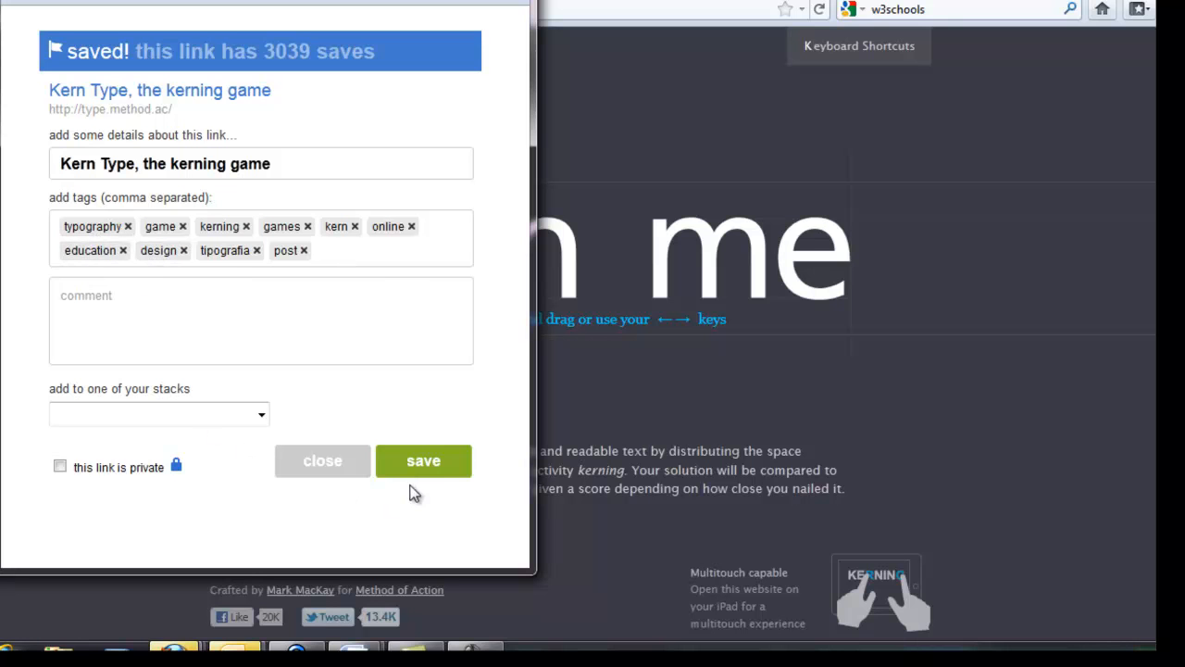
pyautogui.moveTo(422, 464)
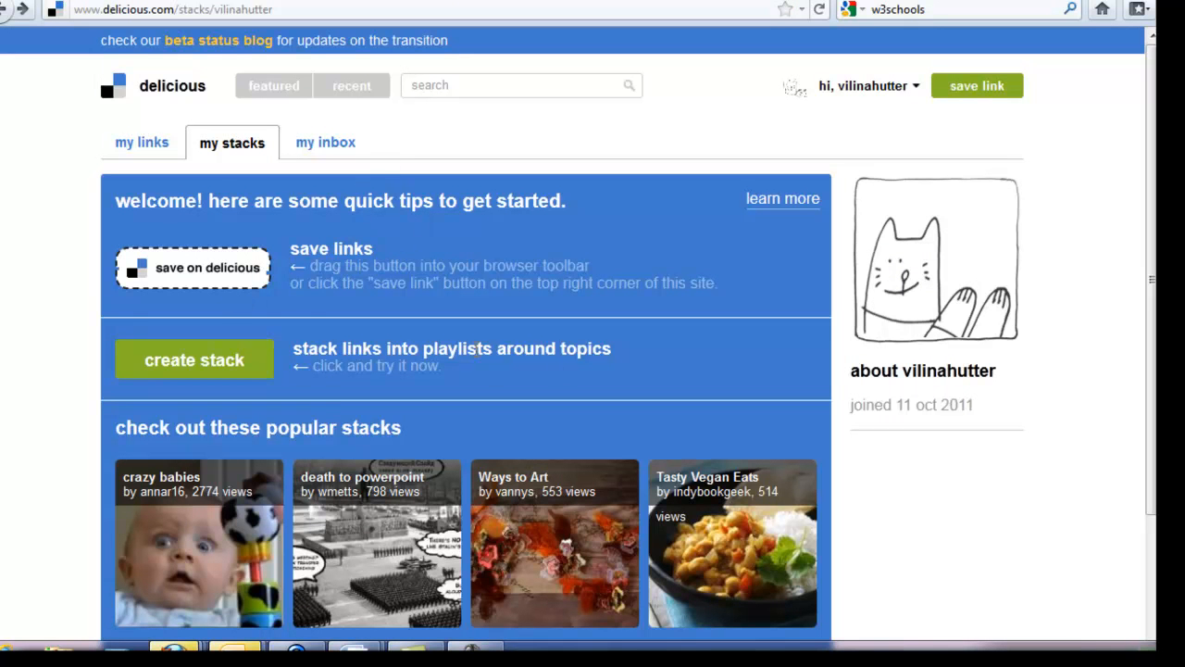
pyautogui.moveTo(286, 138)
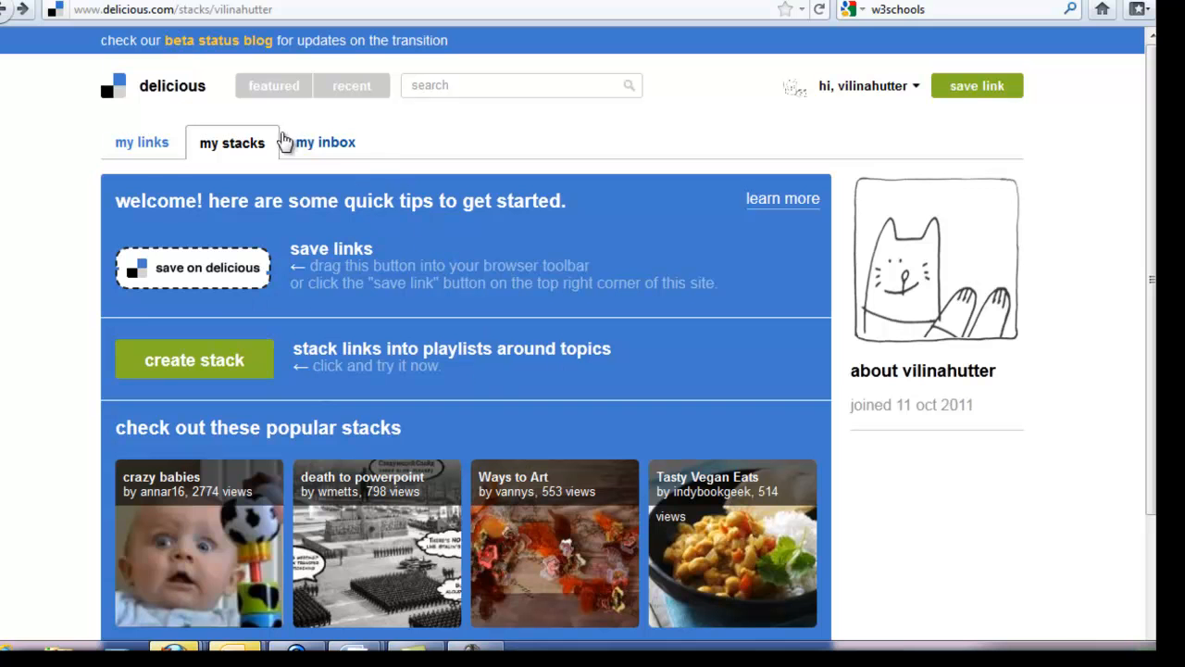
pyautogui.click(142, 142)
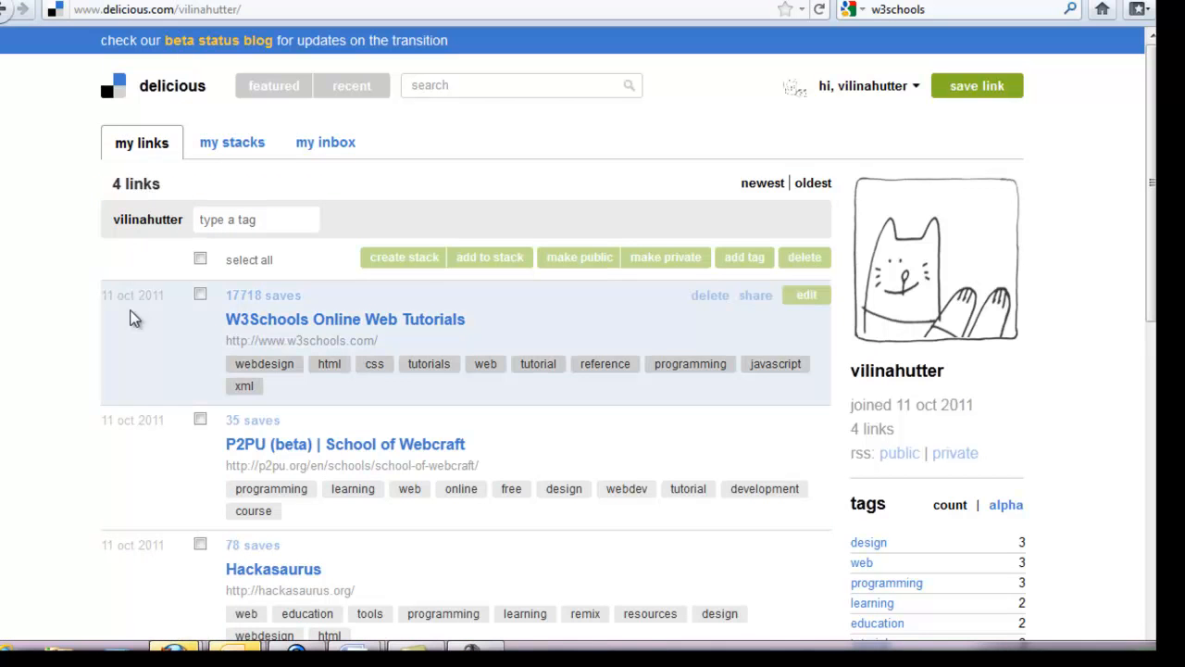
pyautogui.scroll(-3)
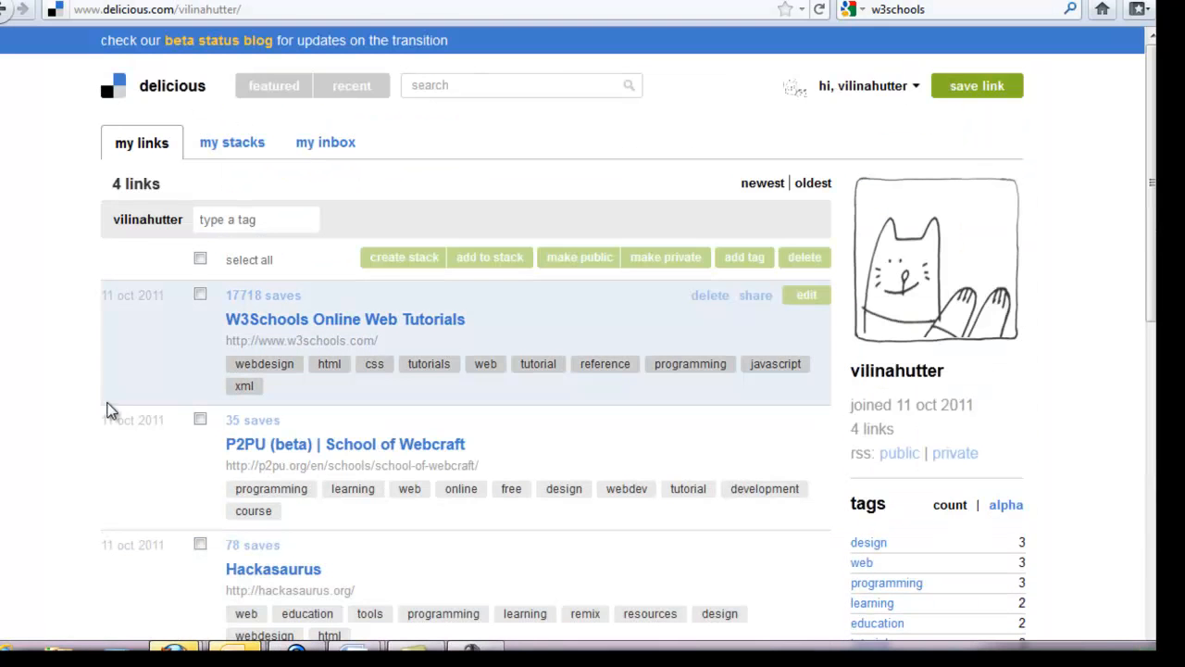
pyautogui.click(231, 141)
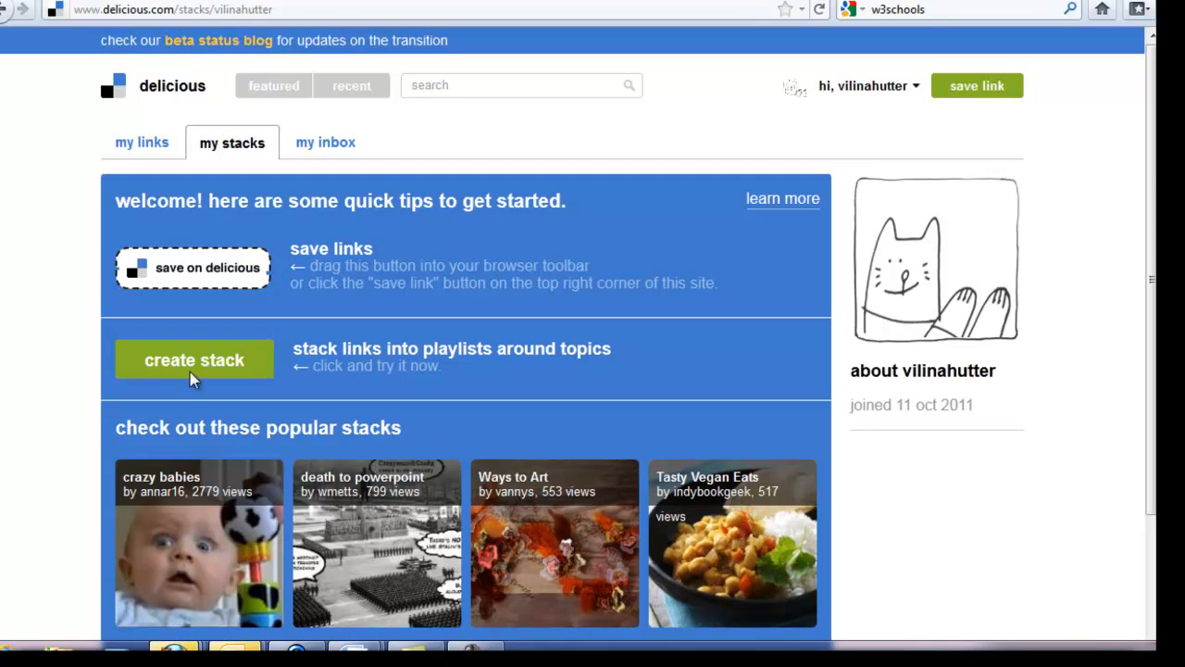
pyautogui.moveTo(219, 362)
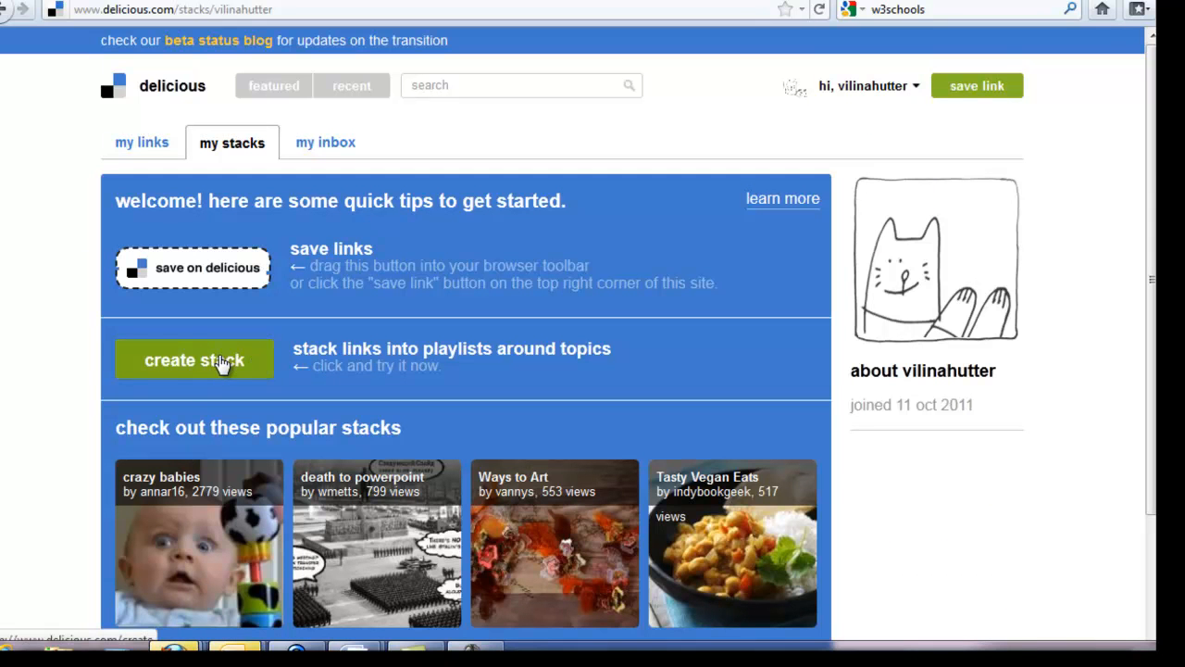
# Step: Start a new stack and title it 'Webcraft'
pyautogui.click(194, 360)
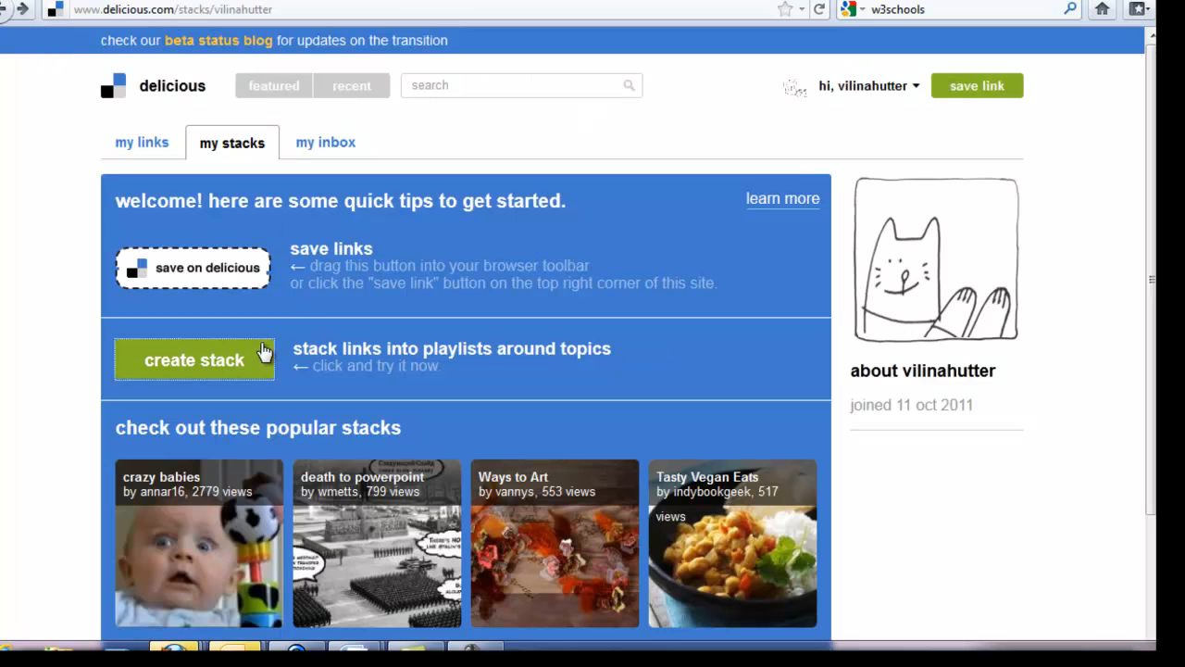
pyautogui.click(194, 360)
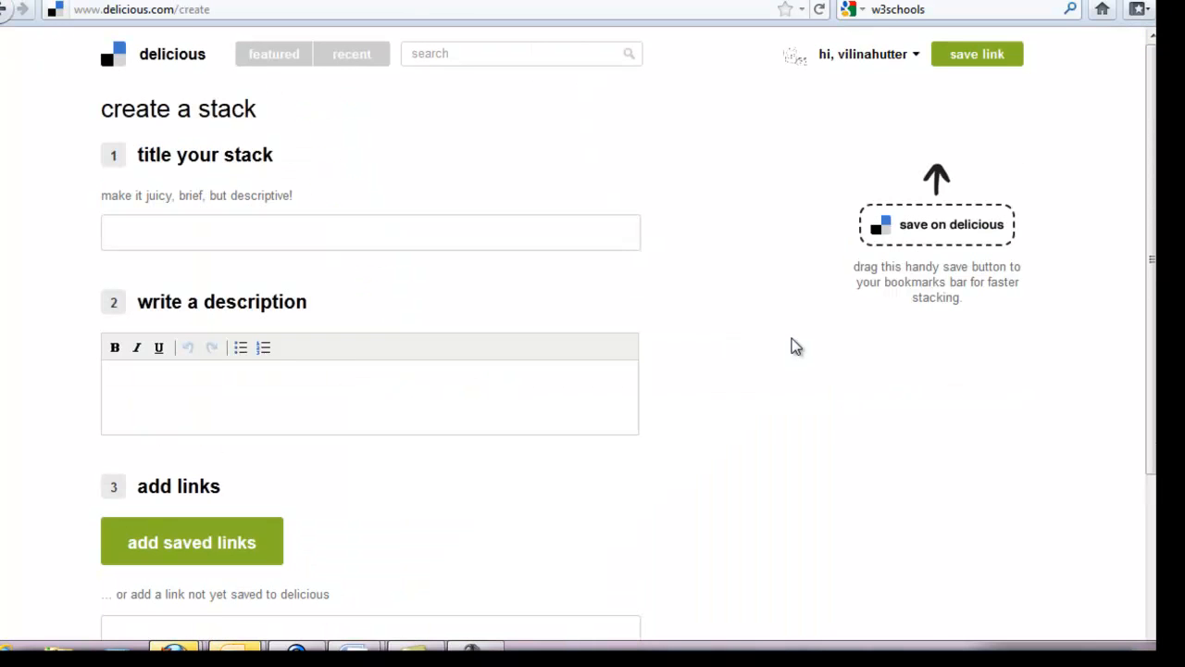
pyautogui.click(273, 232)
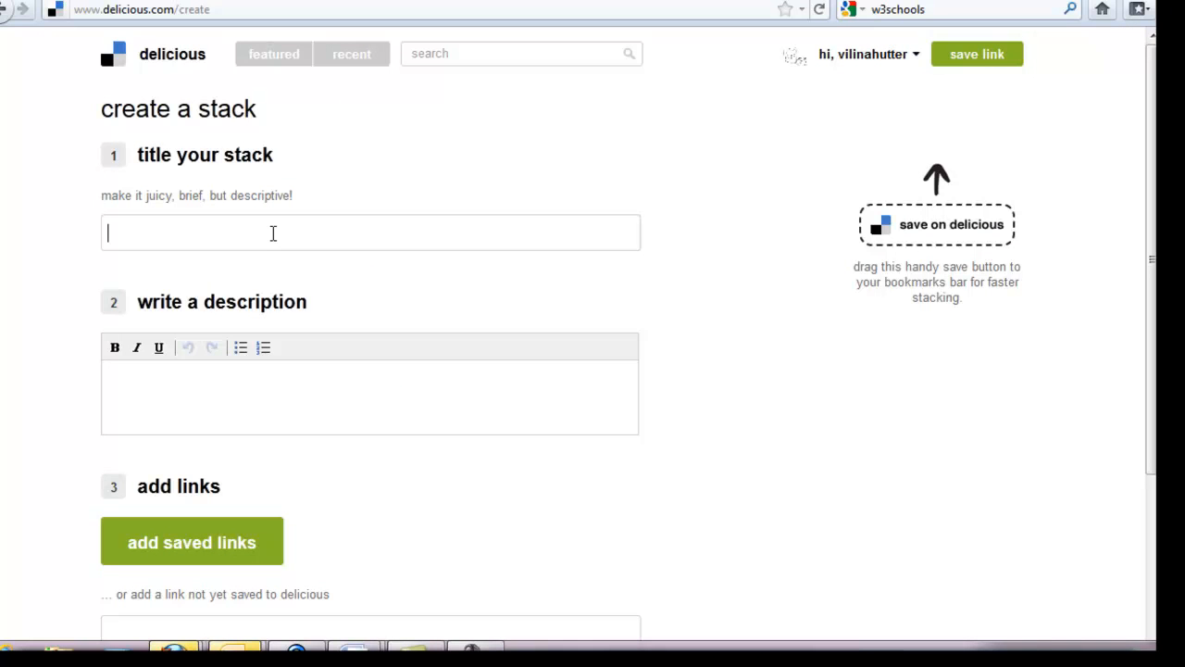
pyautogui.write('Web')
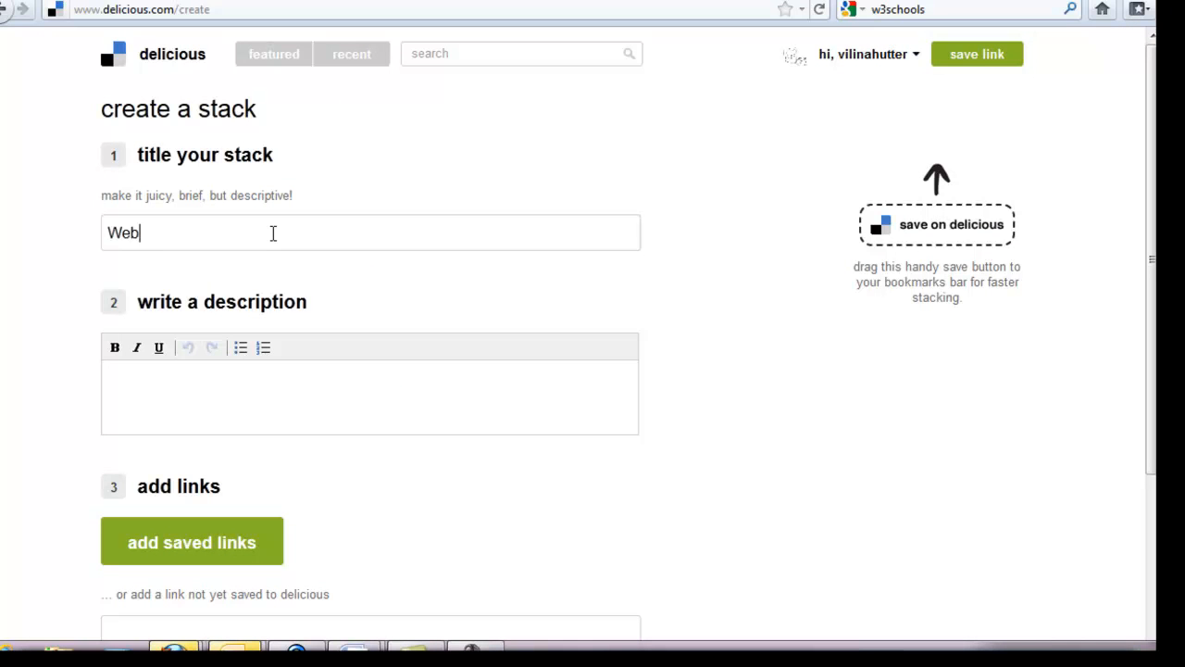
pyautogui.write('craft')
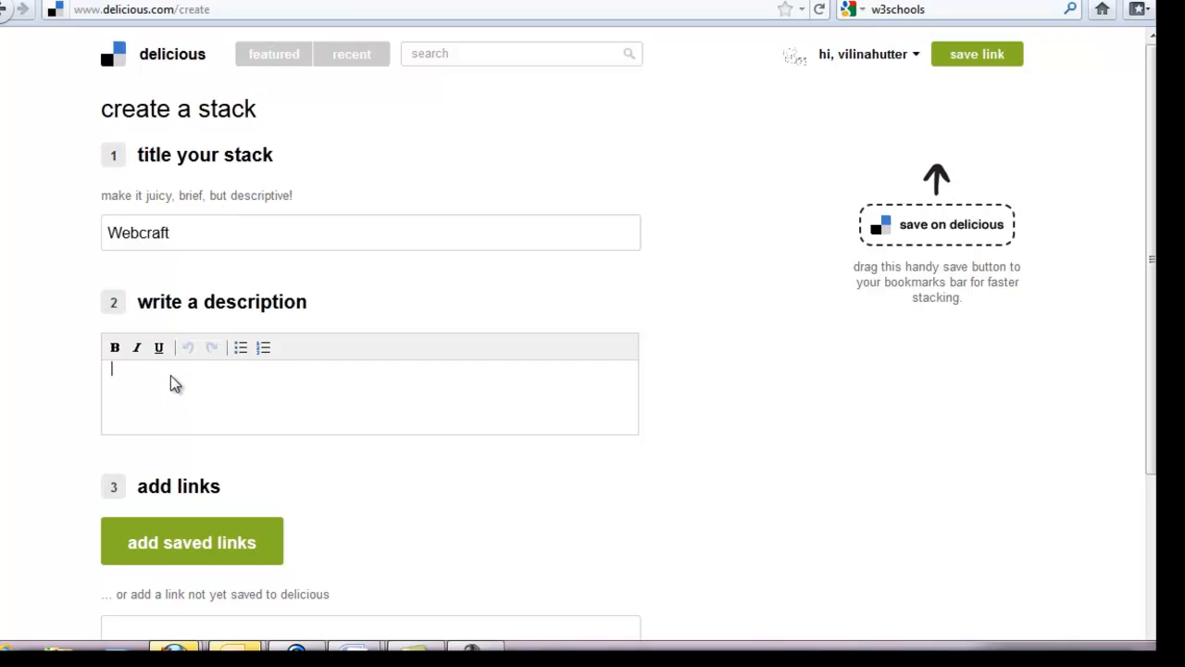
# Step: Enter the description 'Interesting links for my stack'
pyautogui.write('Interestin')
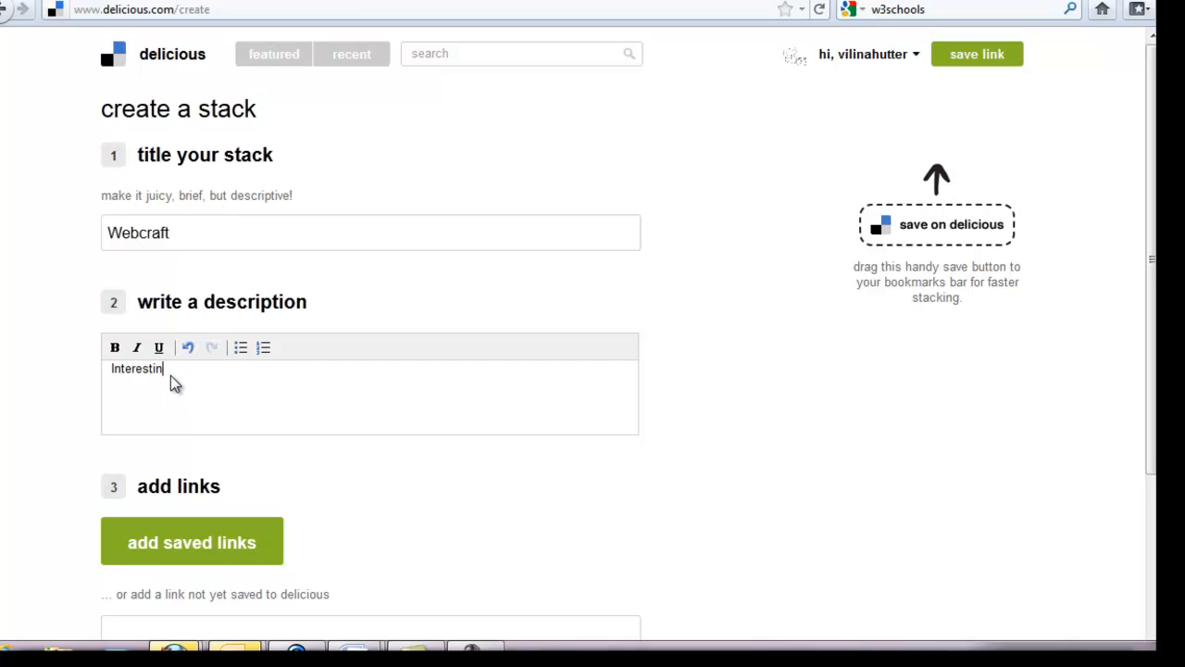
pyautogui.write('g links for my')
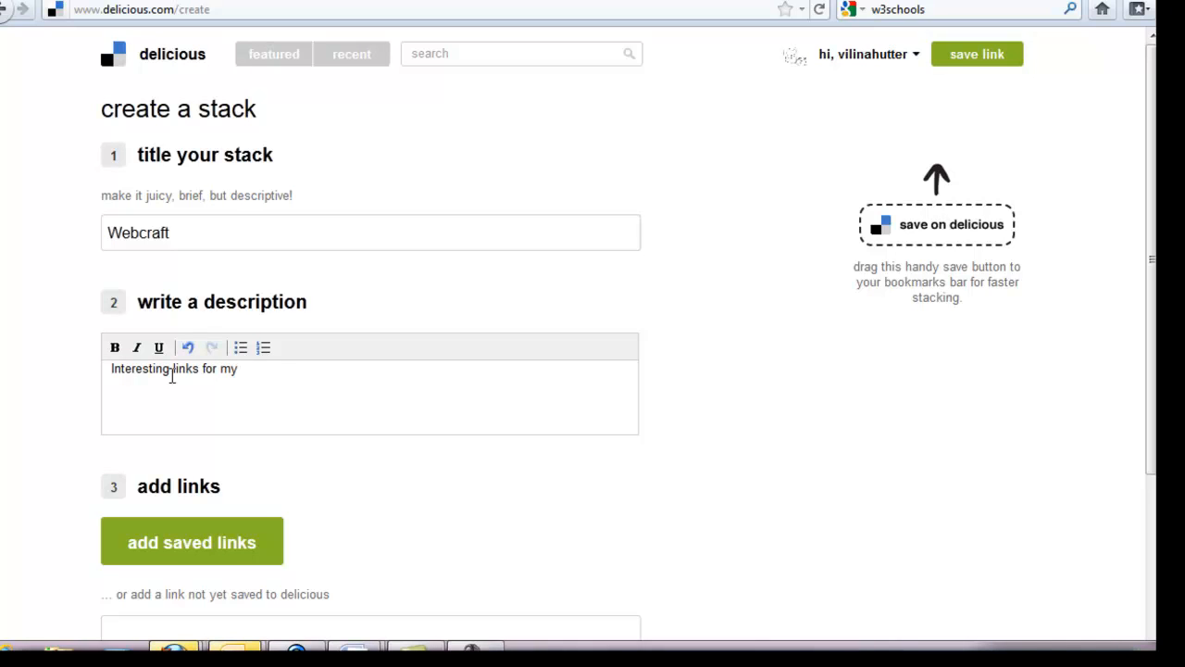
pyautogui.write('stack')
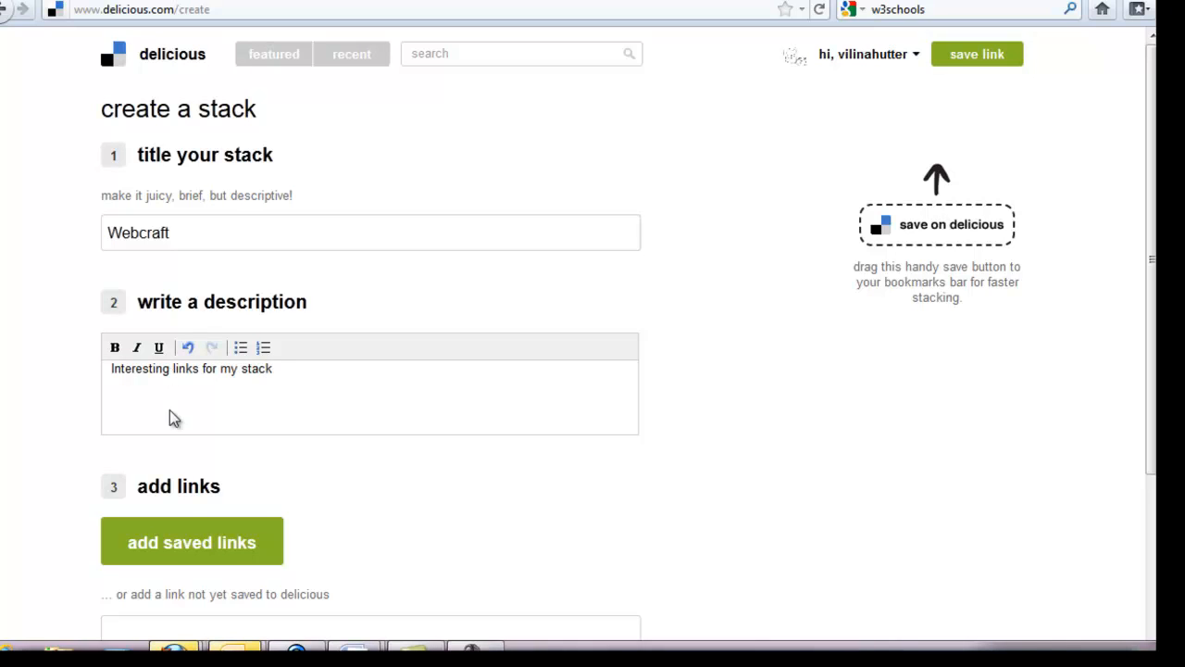
pyautogui.scroll(-3)
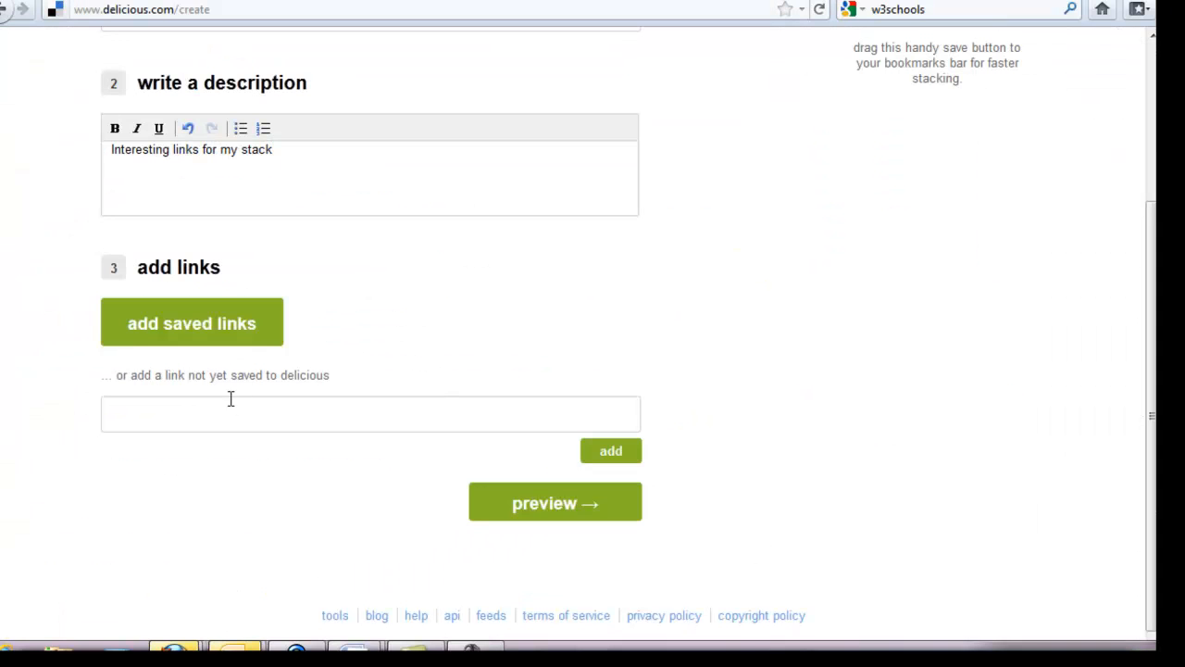
# Step: Add the p2pu.org School of Webcraft, type.method.ac and w3schools.com URLs as stack links
pyautogui.write('http://p2pu.org/en/schools/school-of-webcraft/')
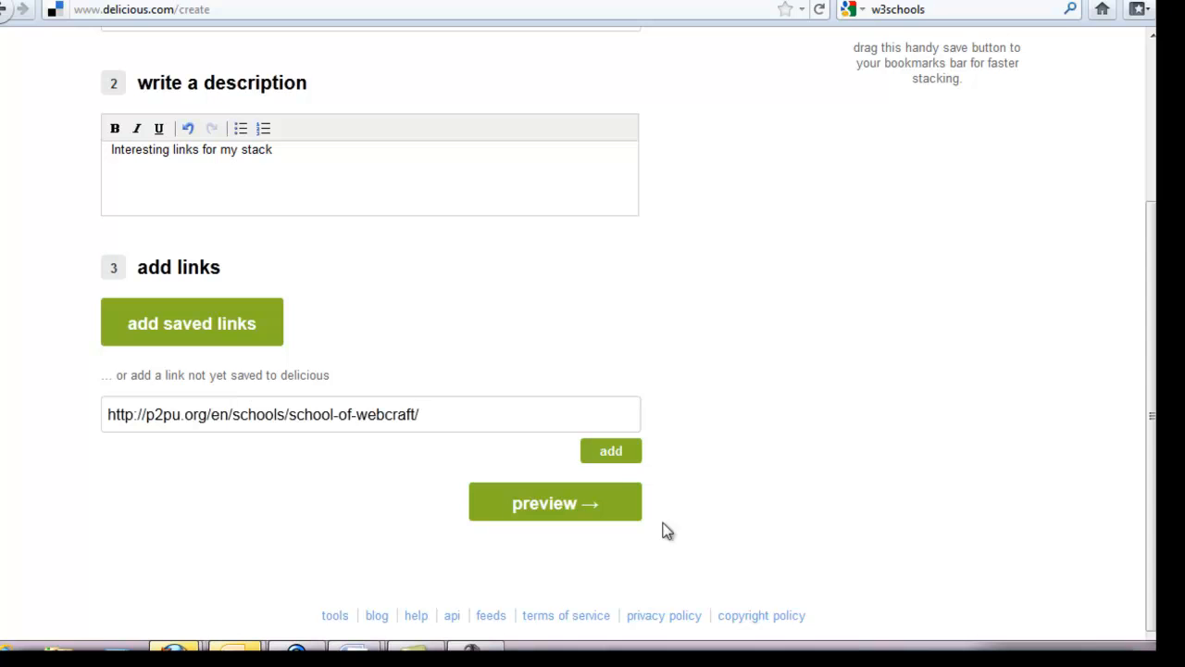
pyautogui.click(610, 451)
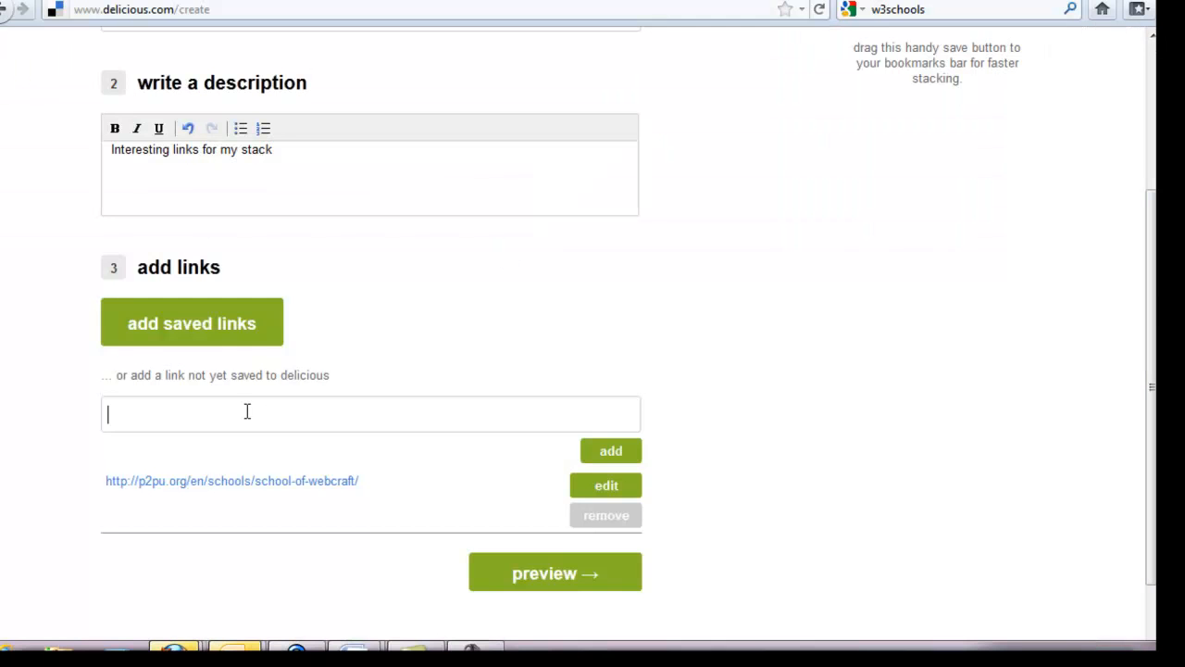
pyautogui.click(610, 451)
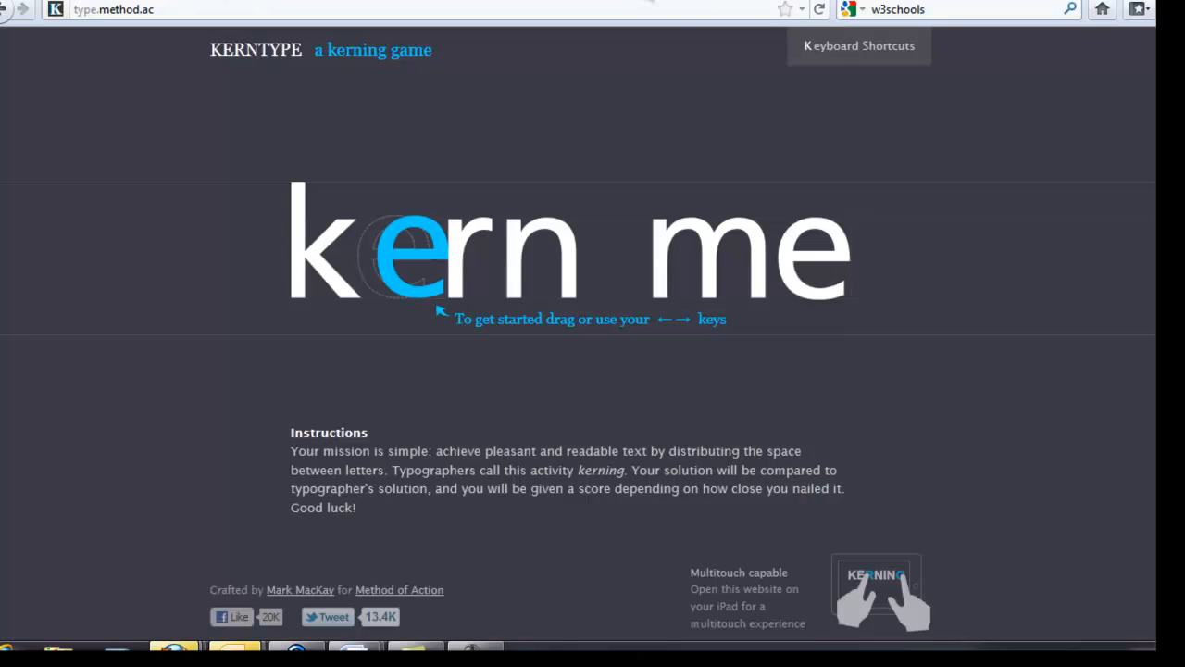
pyautogui.click(115, 12)
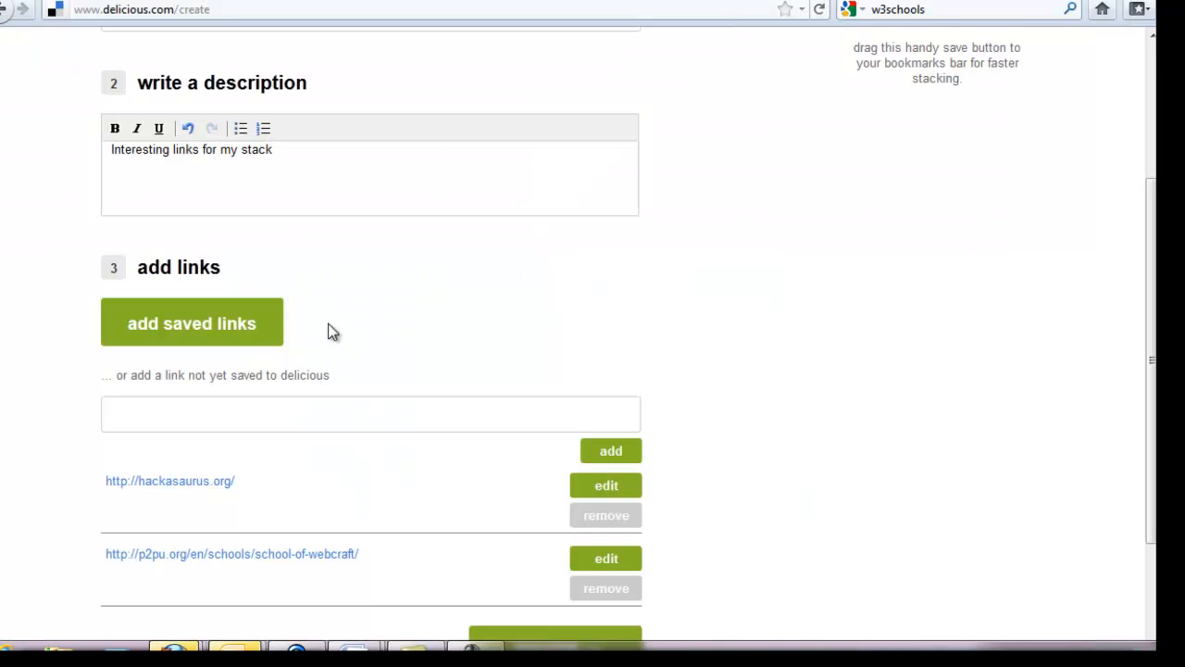
pyautogui.write('http://type.method.ac/')
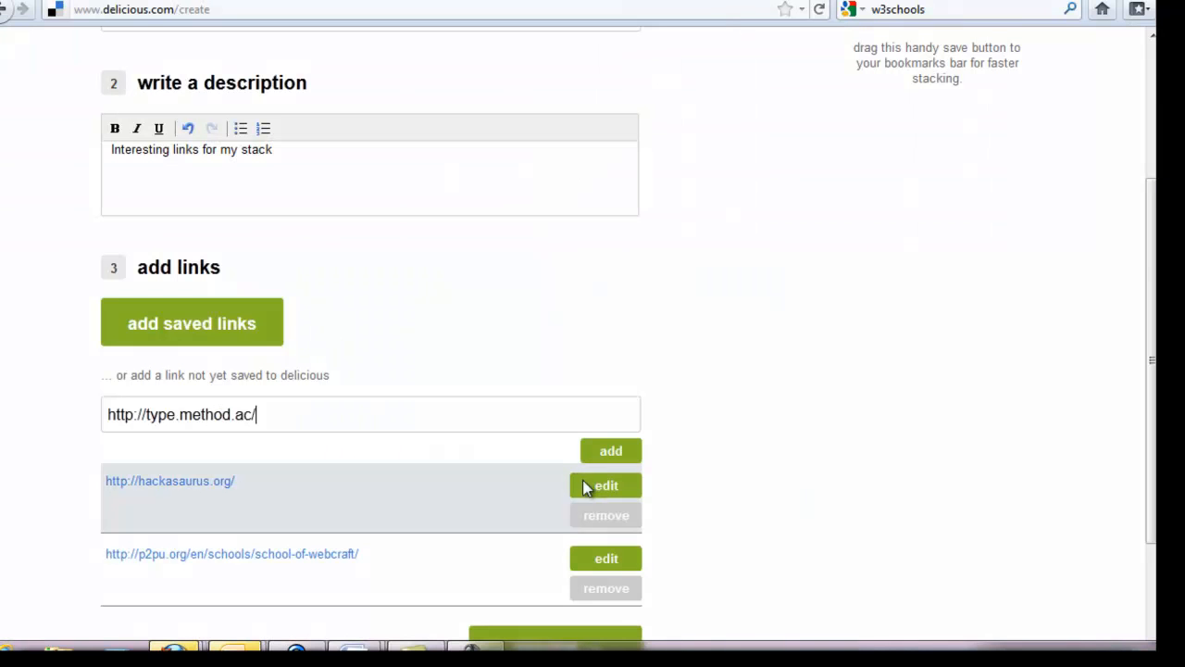
pyautogui.click(611, 450)
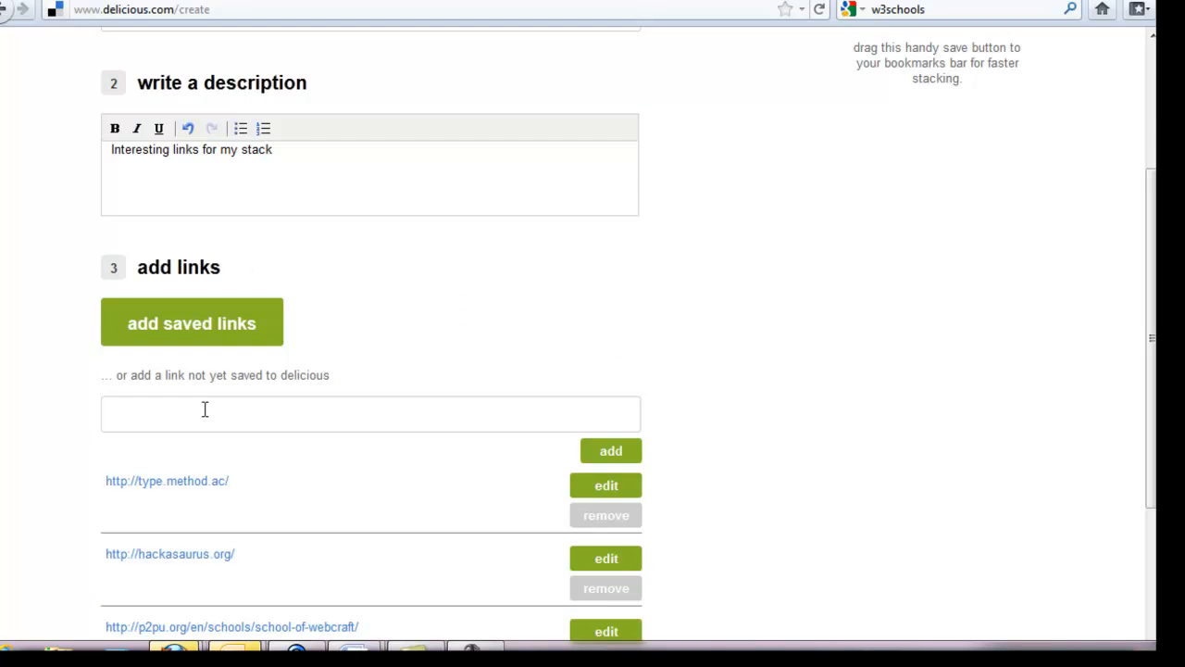
pyautogui.write('http://www.w3schools.com/')
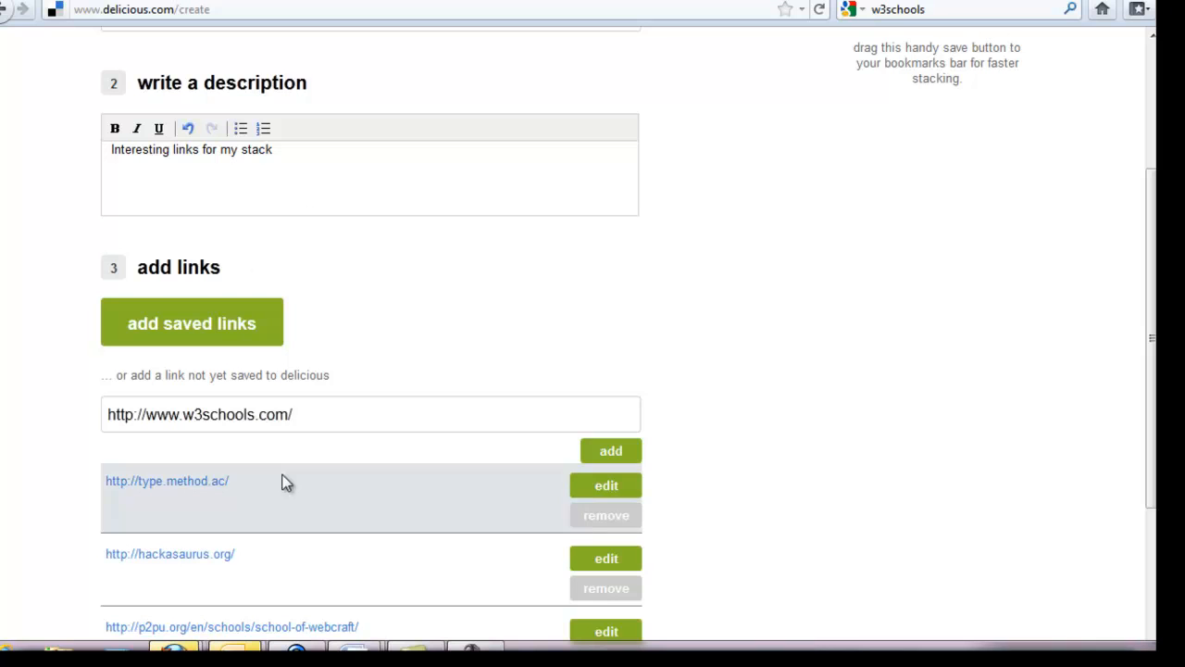
pyautogui.click(610, 450)
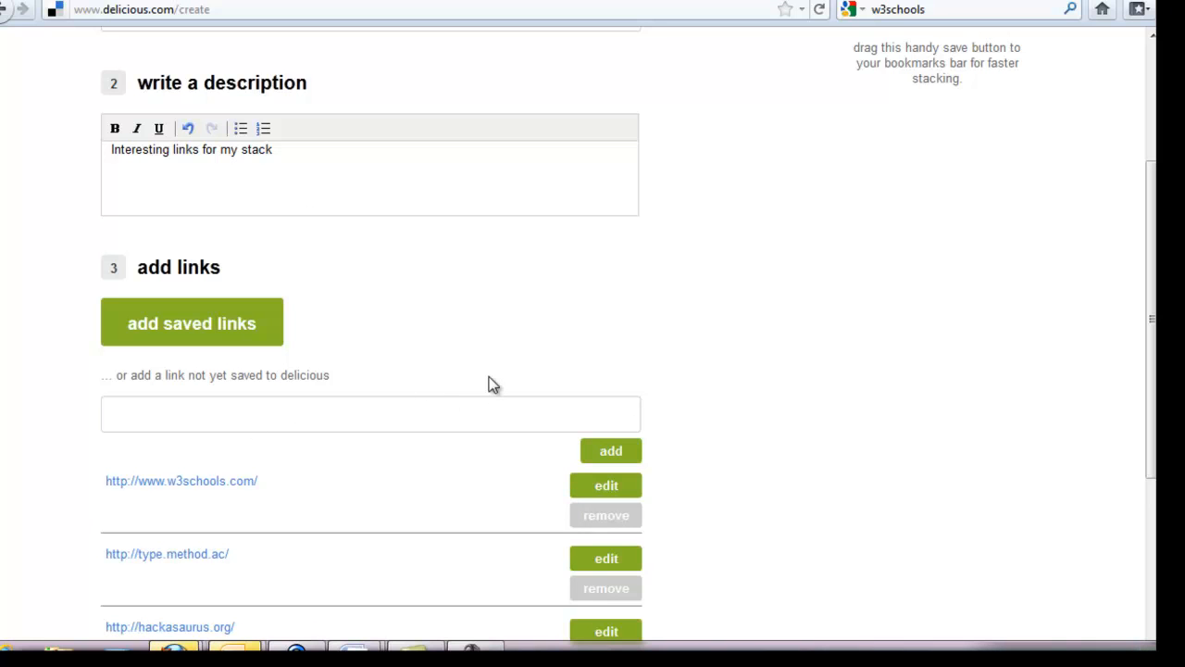
pyautogui.moveTo(360, 389)
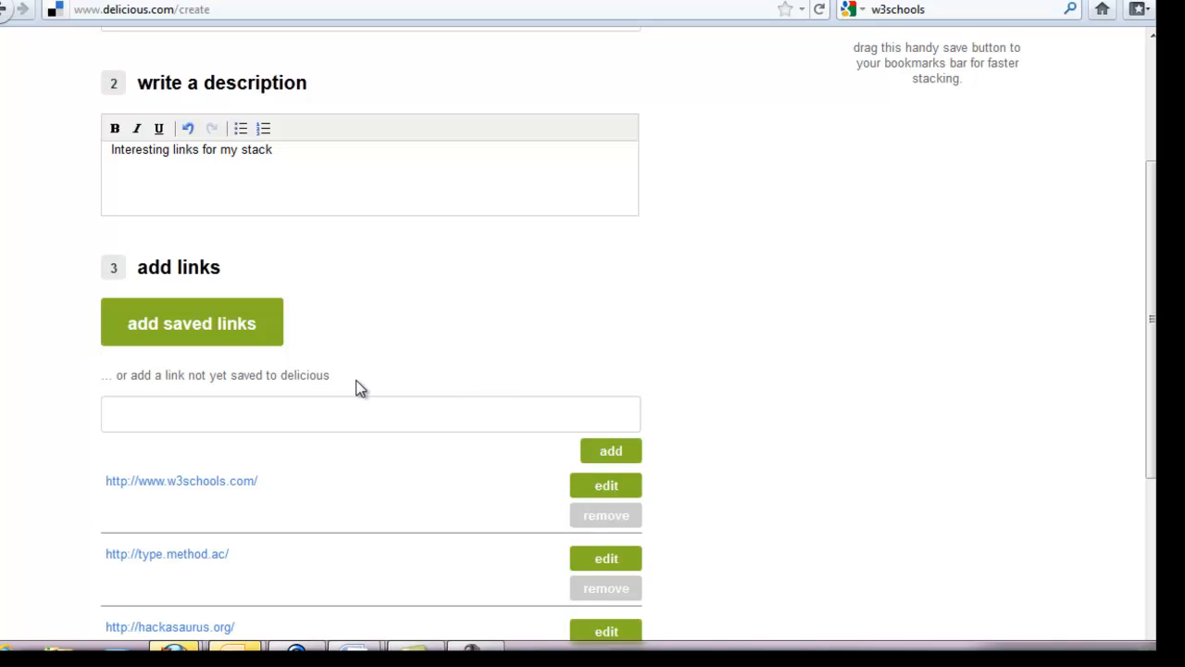
pyautogui.scroll(-3)
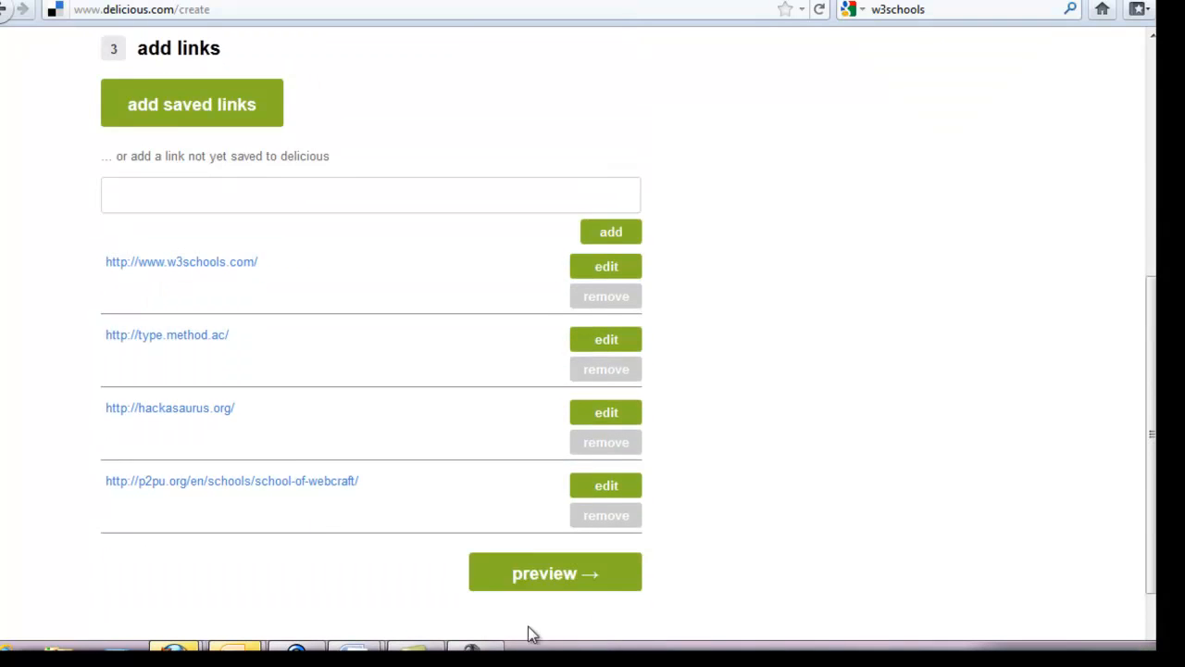
# Step: Preview the Webcraft stack and scroll through its description and four links
pyautogui.click(555, 572)
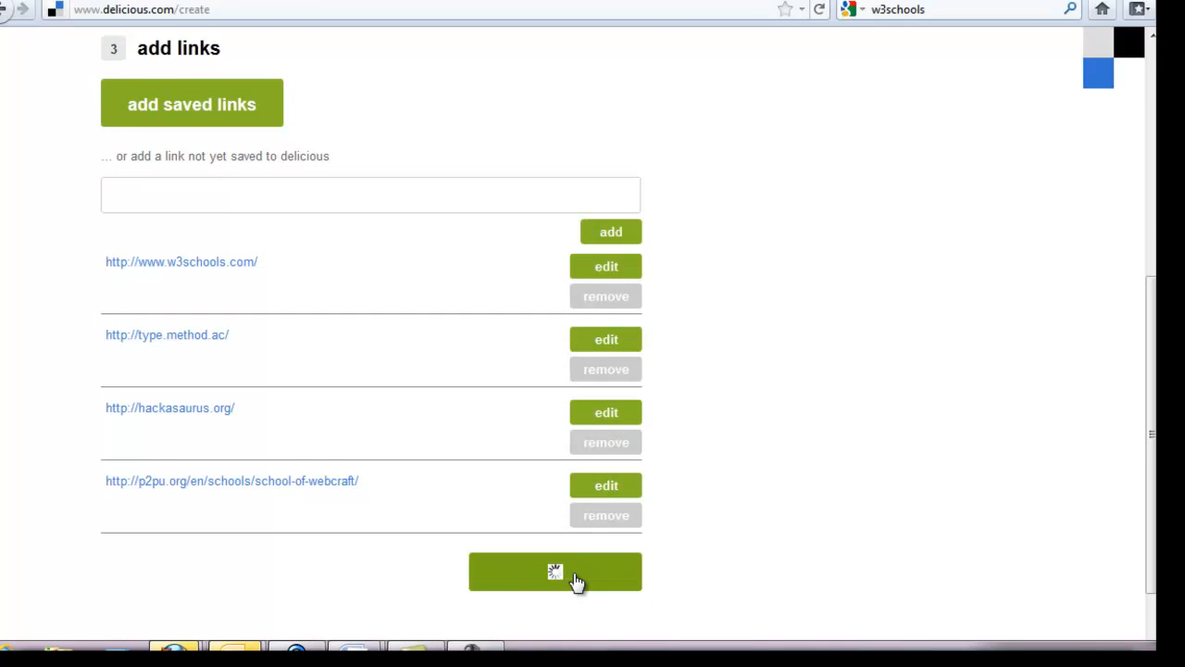
pyautogui.click(555, 572)
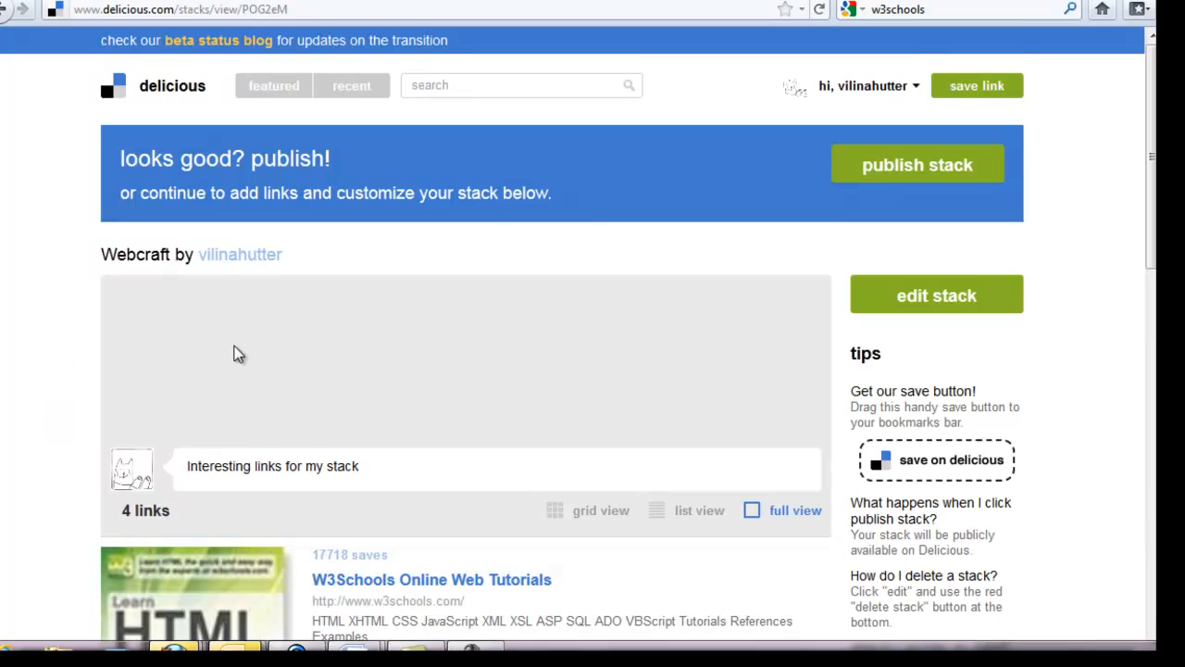
pyautogui.scroll(-3)
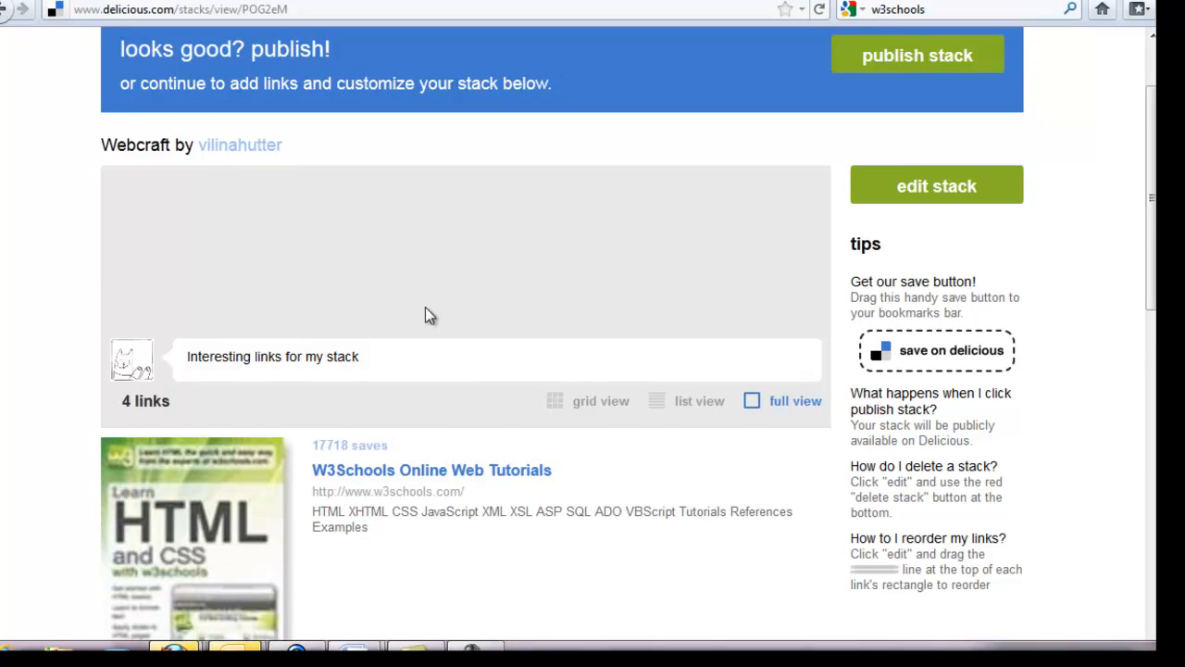
pyautogui.scroll(-3)
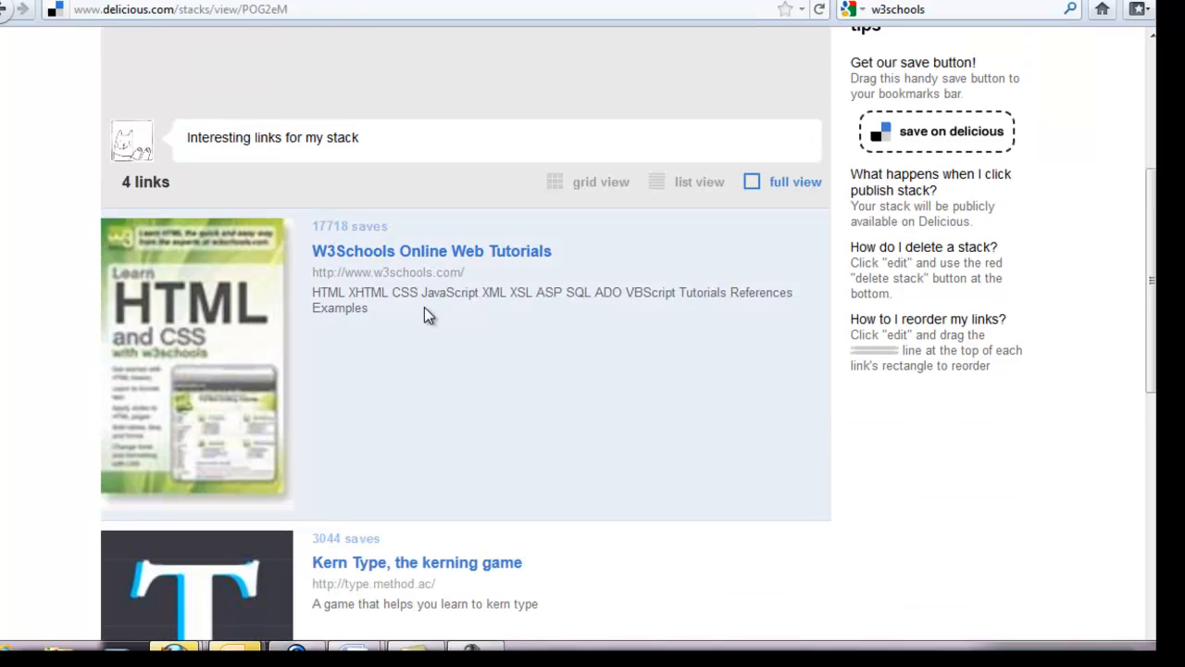
pyautogui.moveTo(1005, 510)
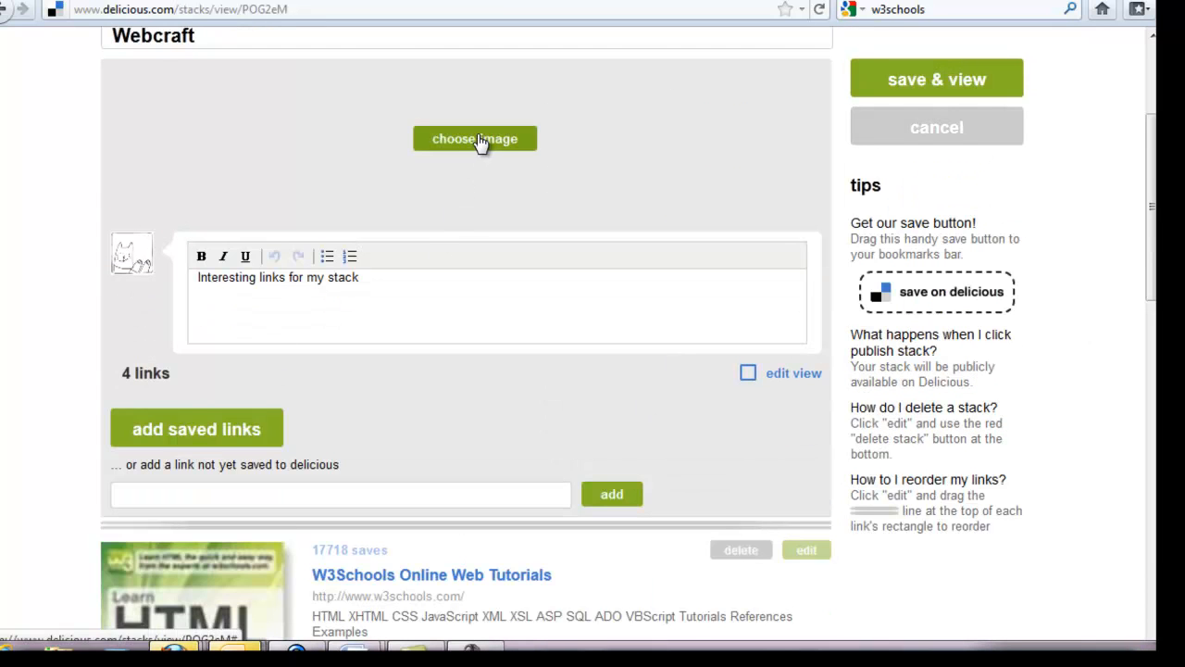
# Step: Set the code screenshot as the stack's cover image and bold the description
pyautogui.click(475, 138)
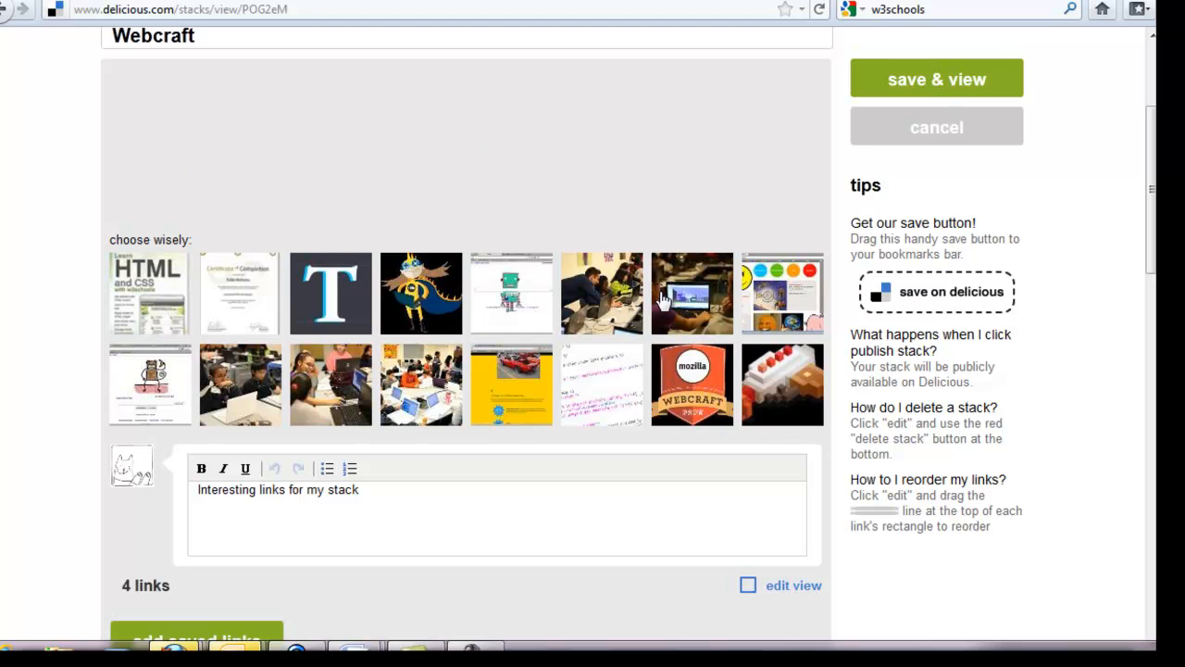
pyautogui.moveTo(611, 401)
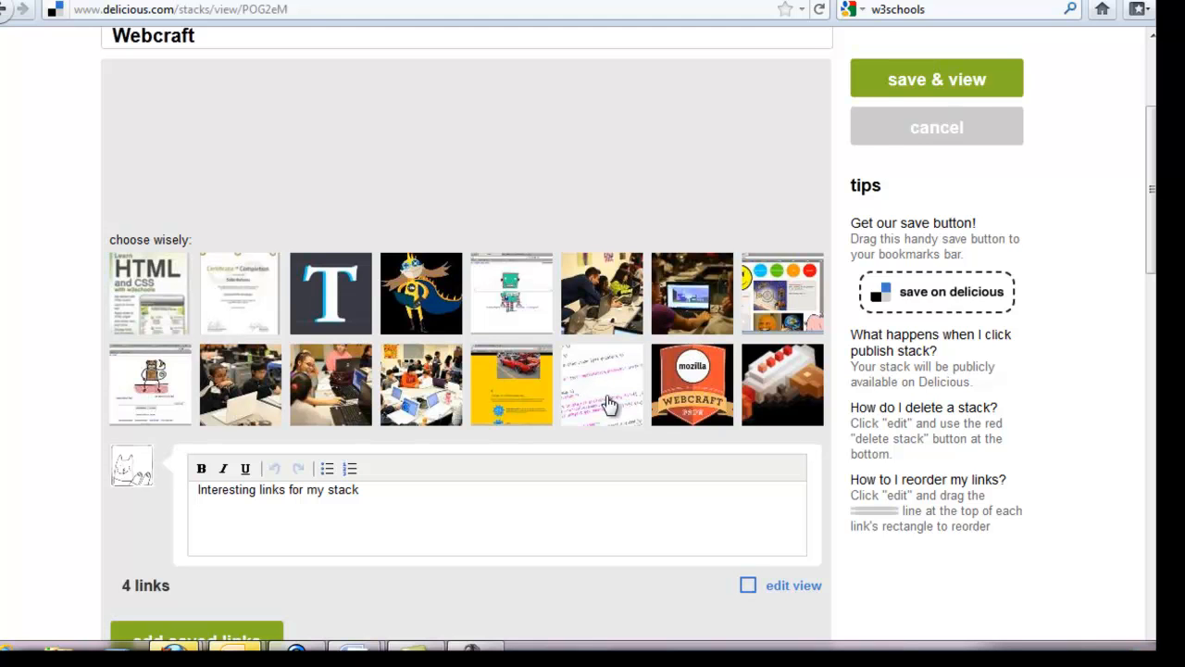
pyautogui.click(691, 382)
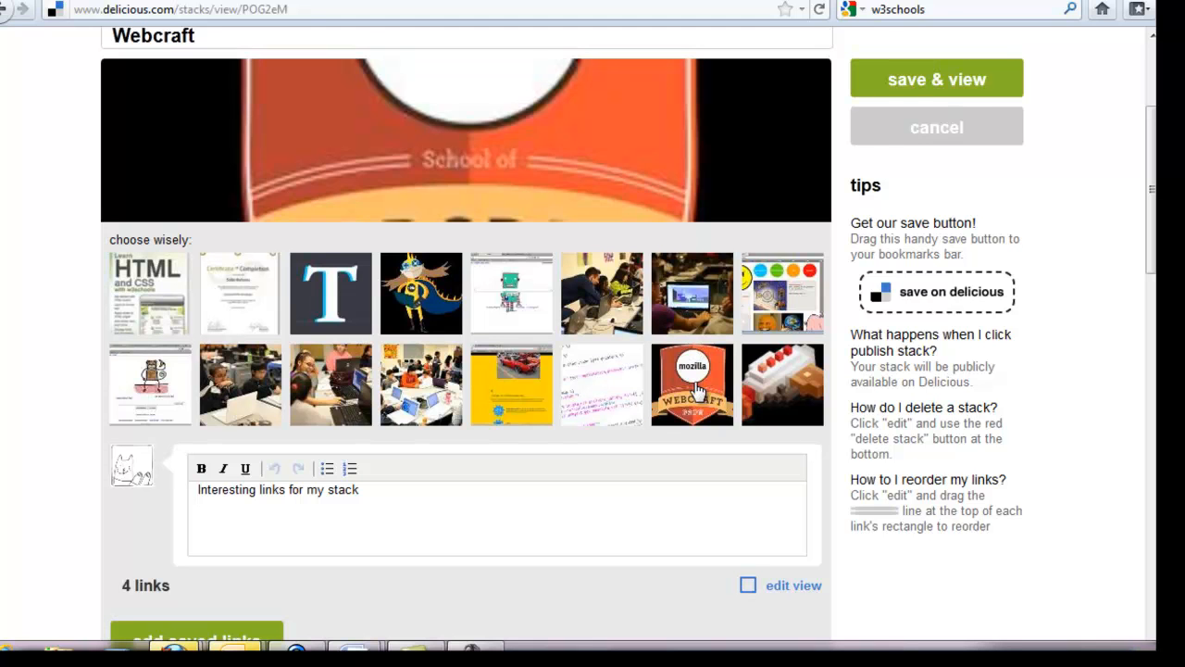
pyautogui.moveTo(478, 162)
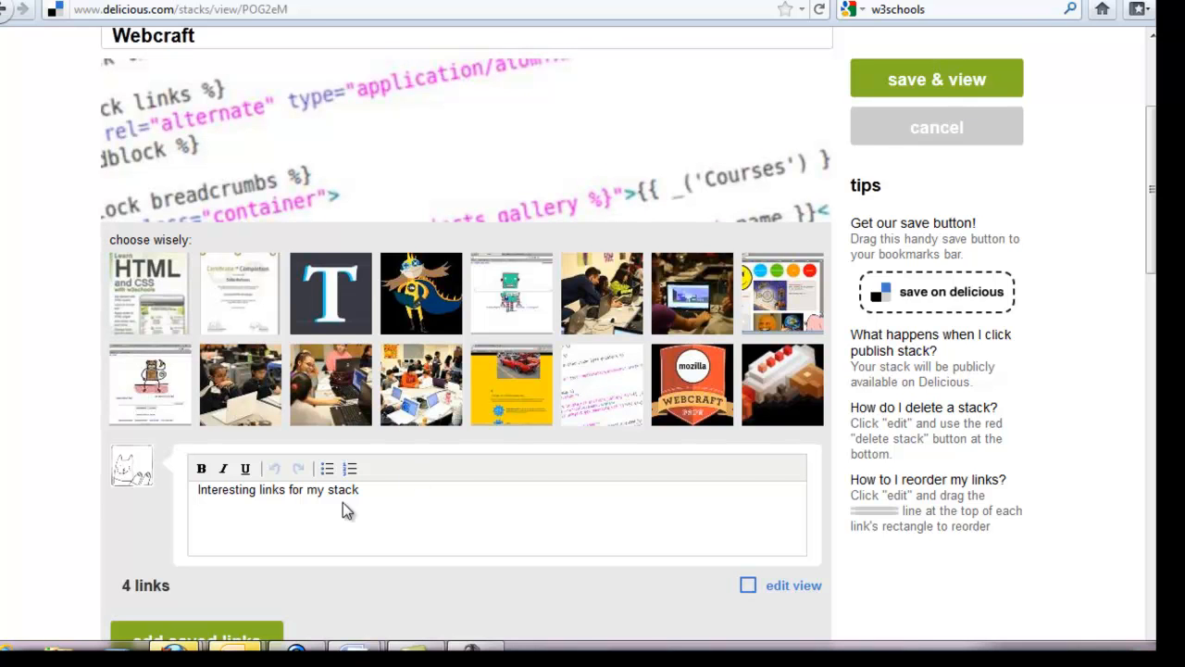
pyautogui.scroll(-3)
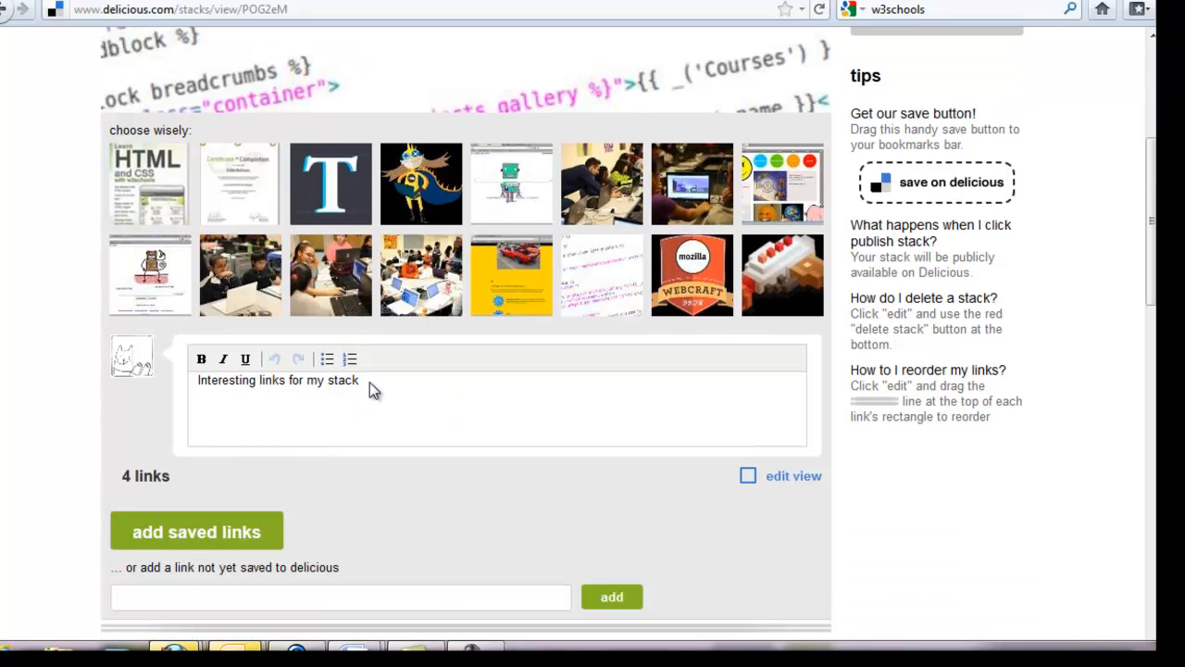
pyautogui.click(201, 359)
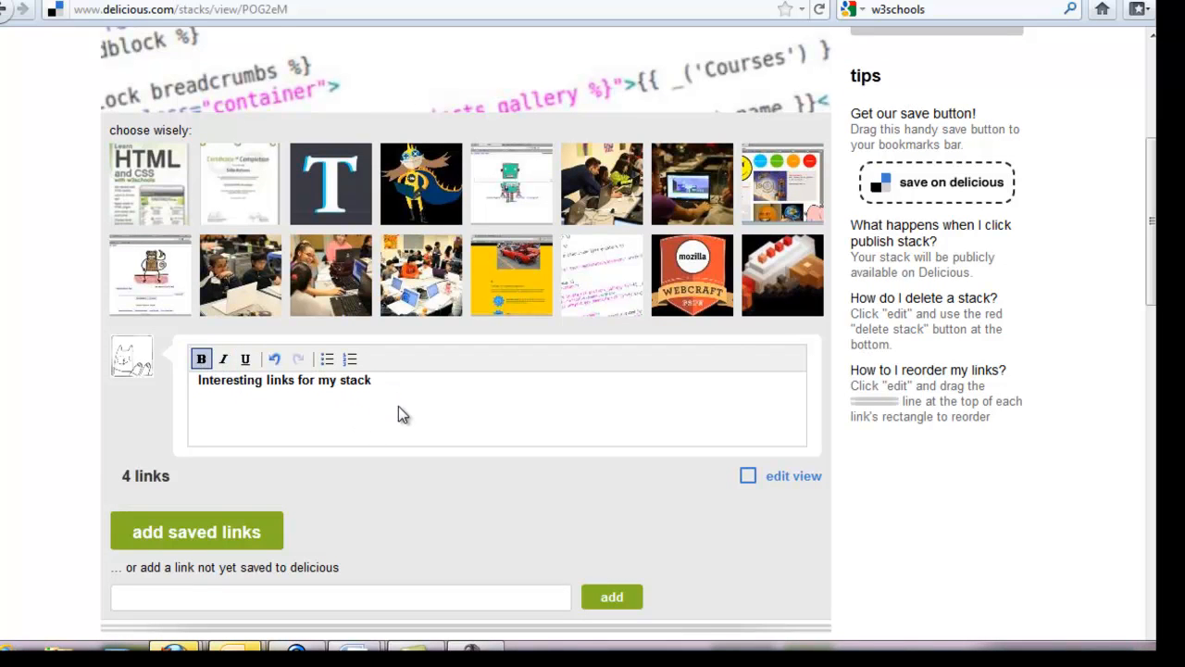
pyautogui.scroll(-3)
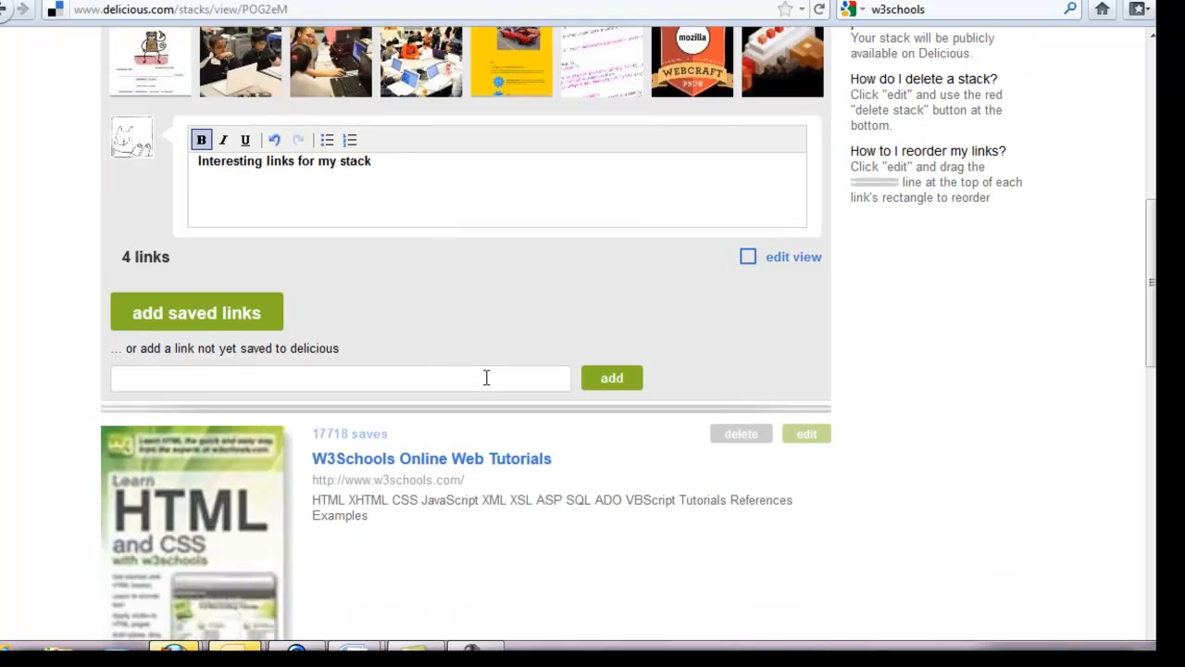
# Step: Pick thumbnails: certificate for W3Schools, creature page for Hackasaurus, Webcraft badge for P2PU
pyautogui.click(805, 434)
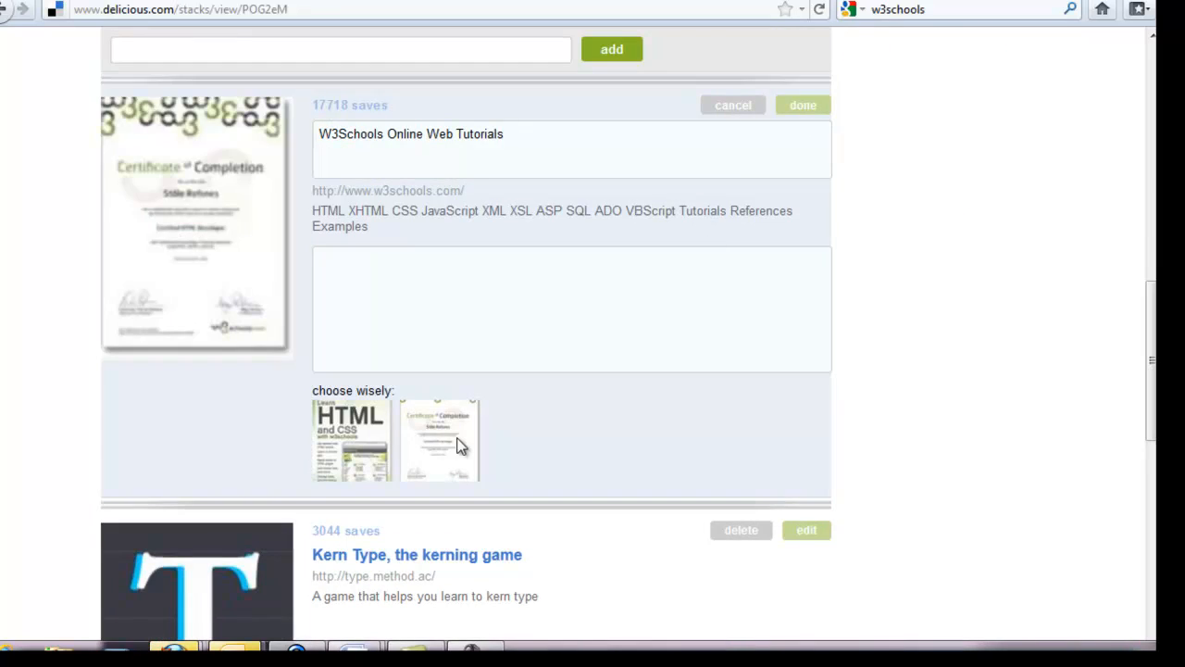
pyautogui.moveTo(704, 460)
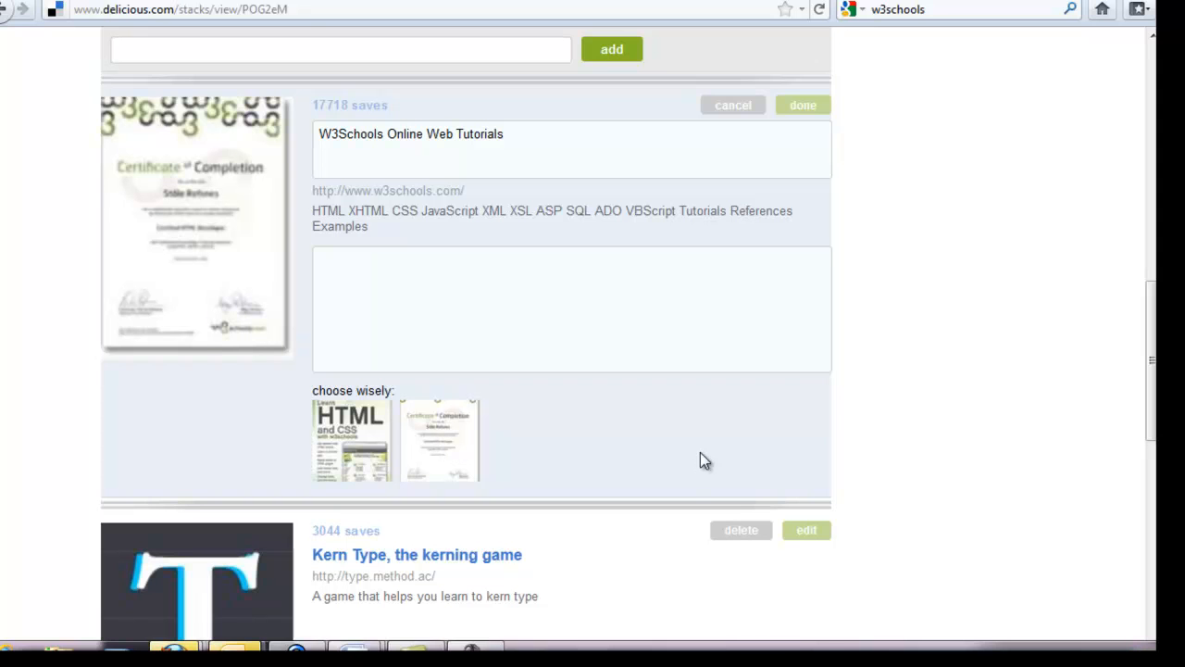
pyautogui.moveTo(803, 104)
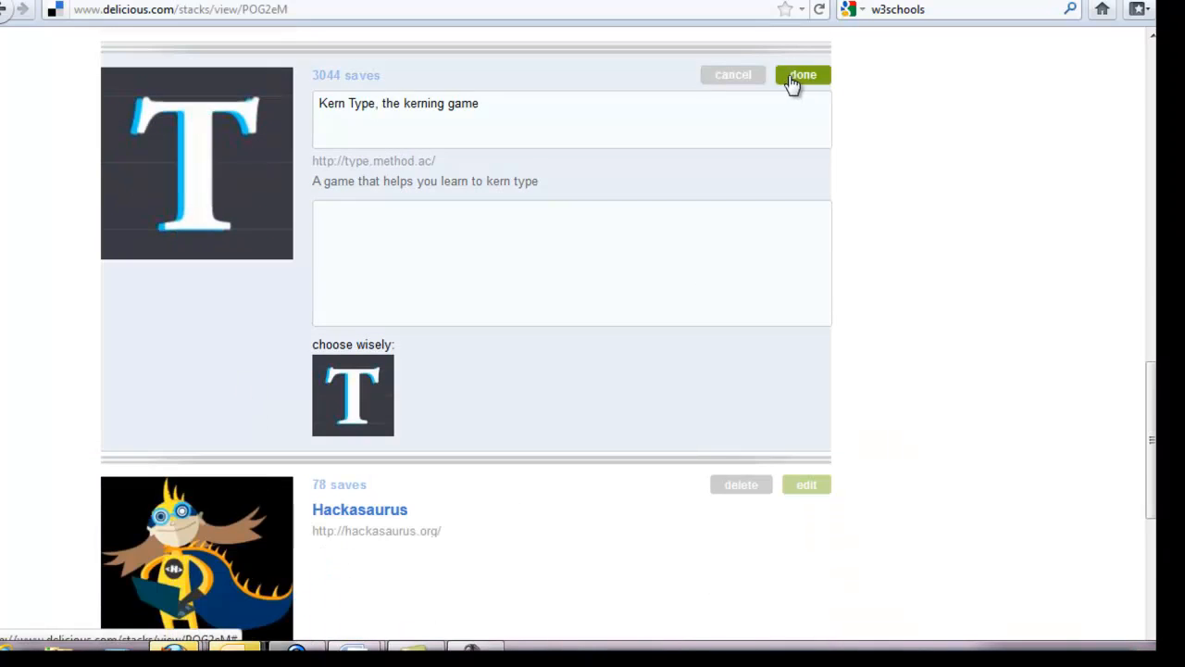
pyautogui.click(804, 74)
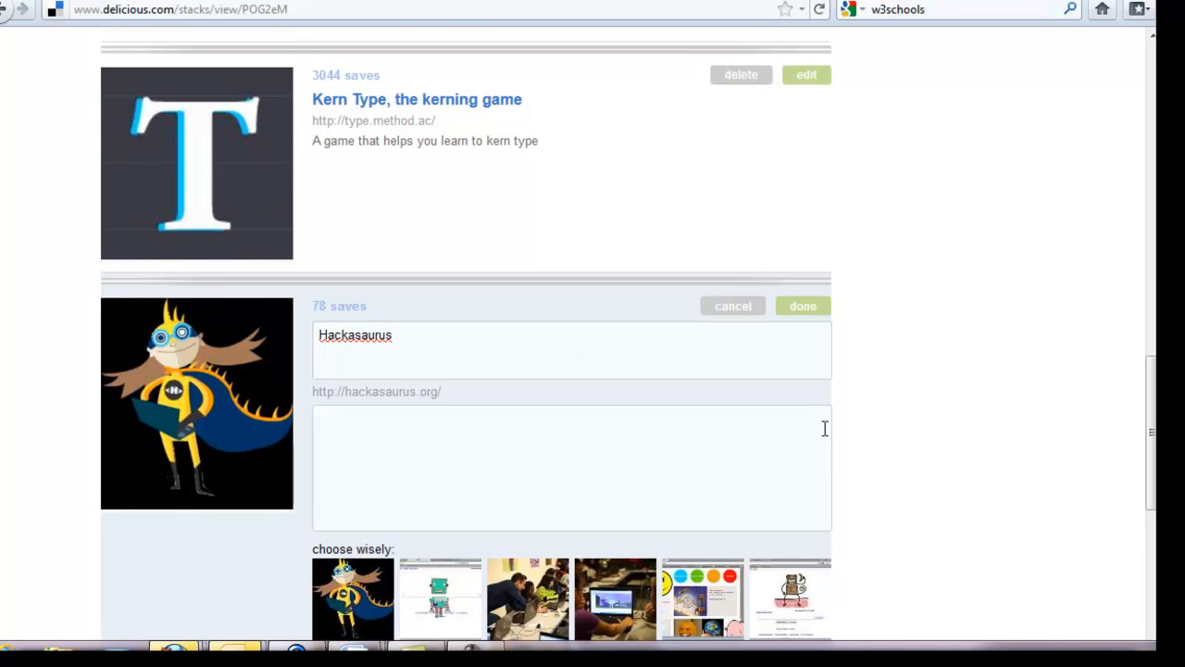
pyautogui.scroll(-3)
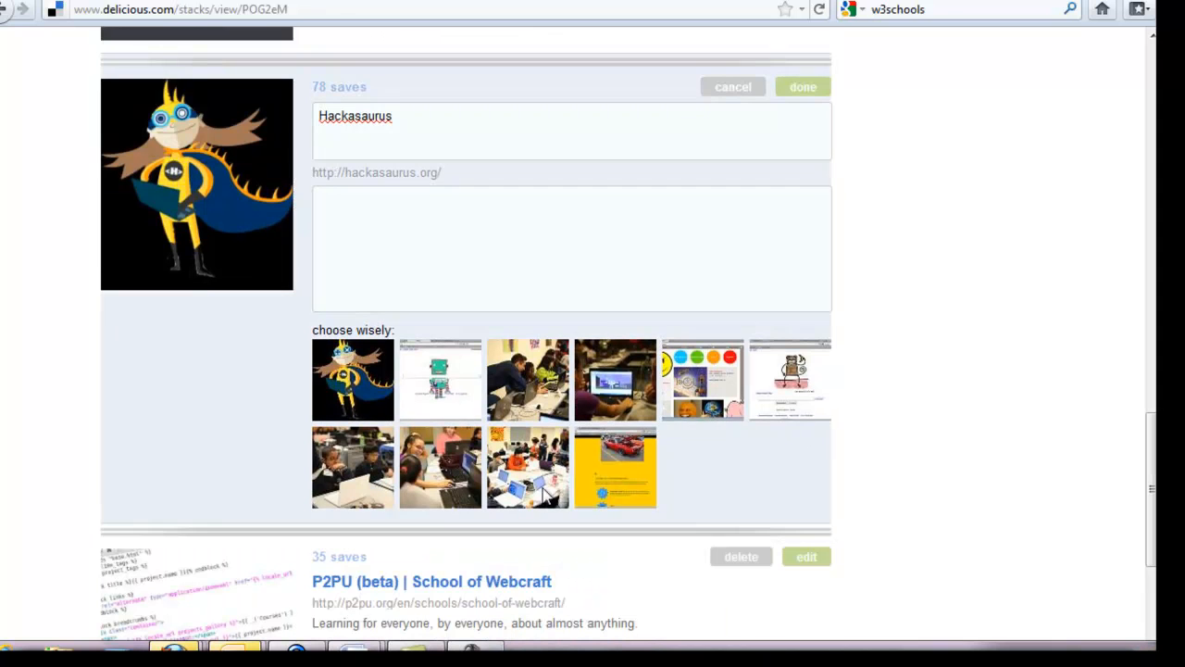
pyautogui.moveTo(786, 389)
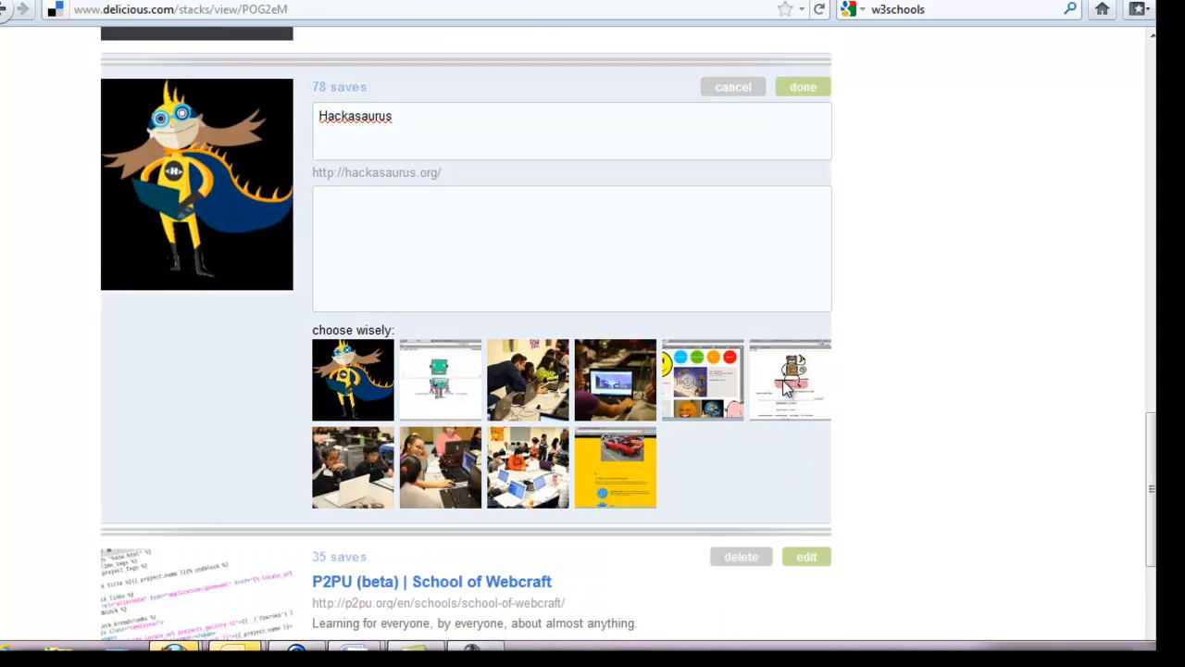
pyautogui.click(803, 86)
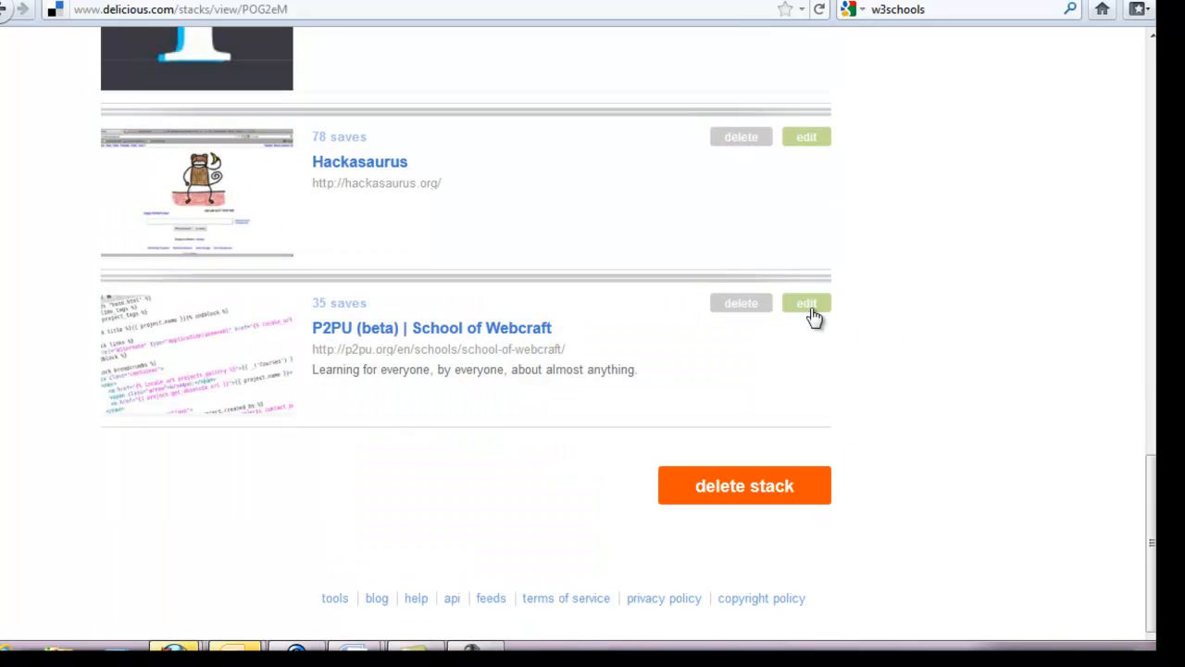
pyautogui.click(806, 303)
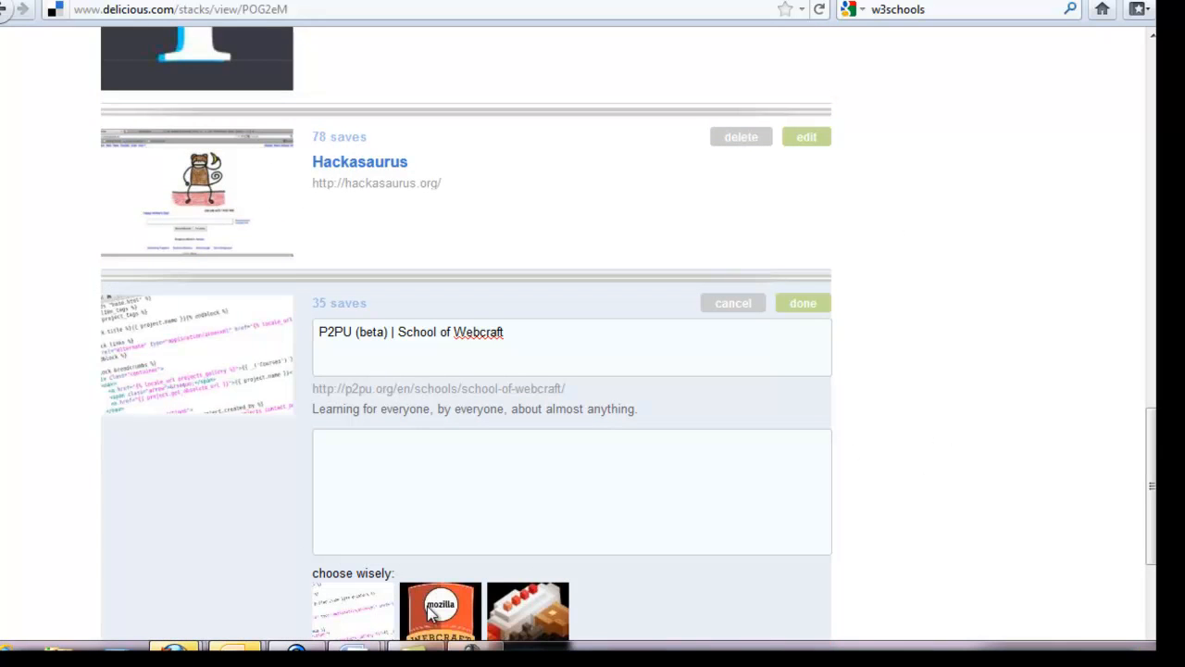
pyautogui.click(803, 303)
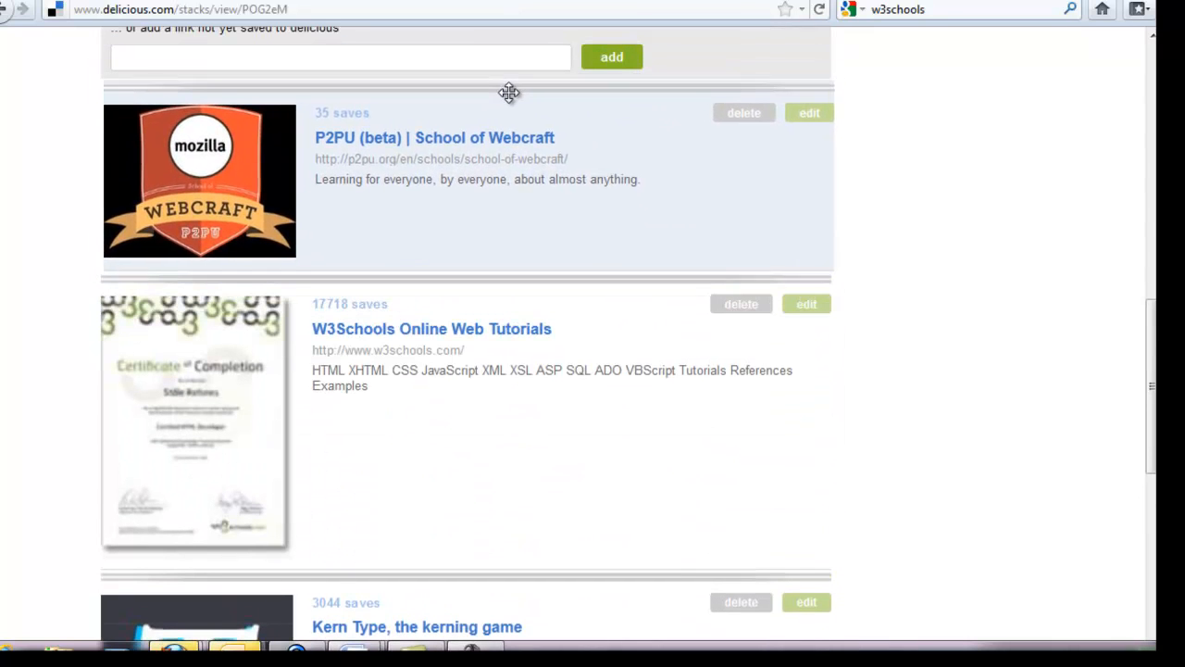
# Step: Drag the P2PU link above W3Schools and scroll back to the top of the editor
pyautogui.scroll(-3)
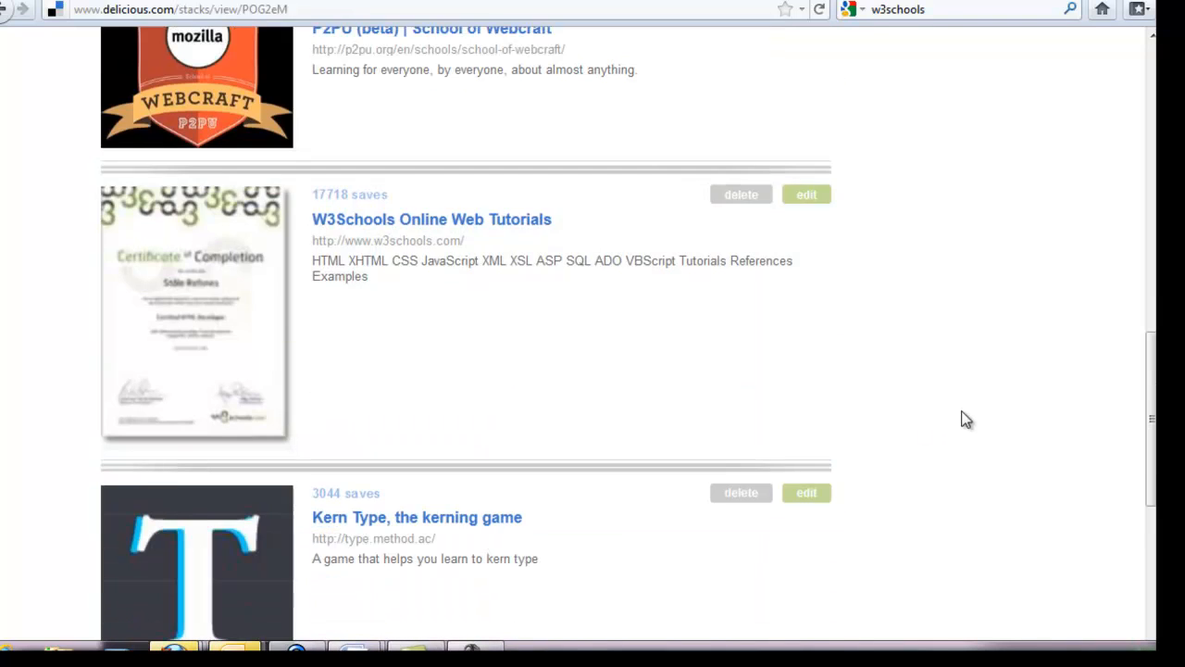
pyautogui.scroll(-3)
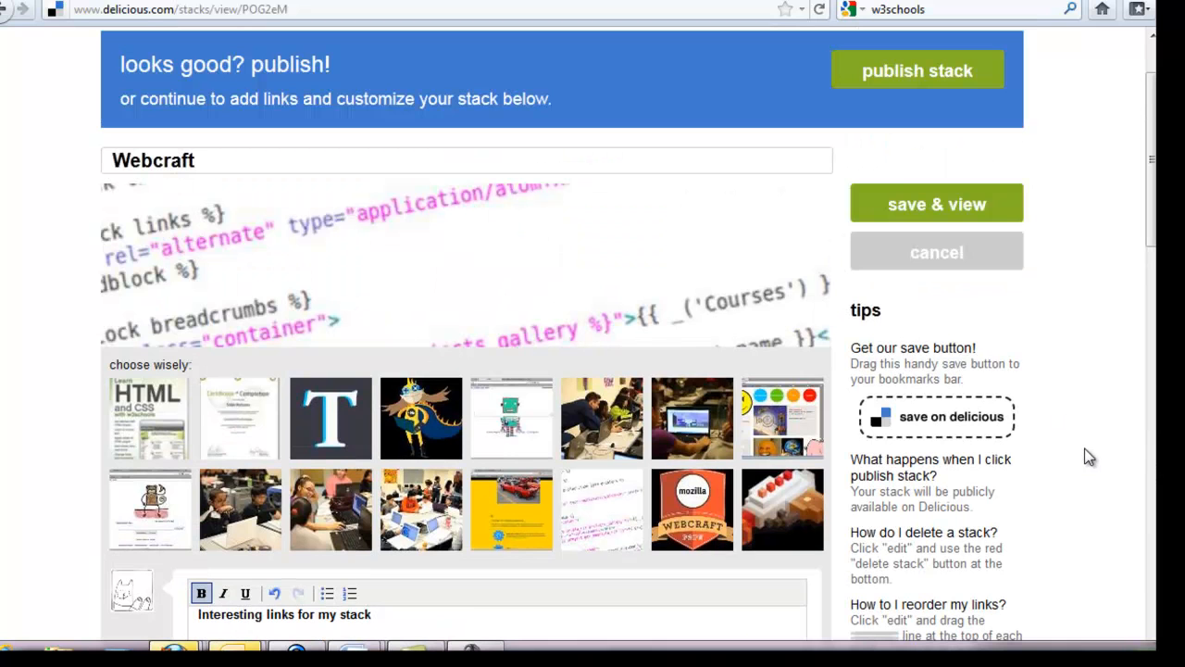
pyautogui.moveTo(925, 70)
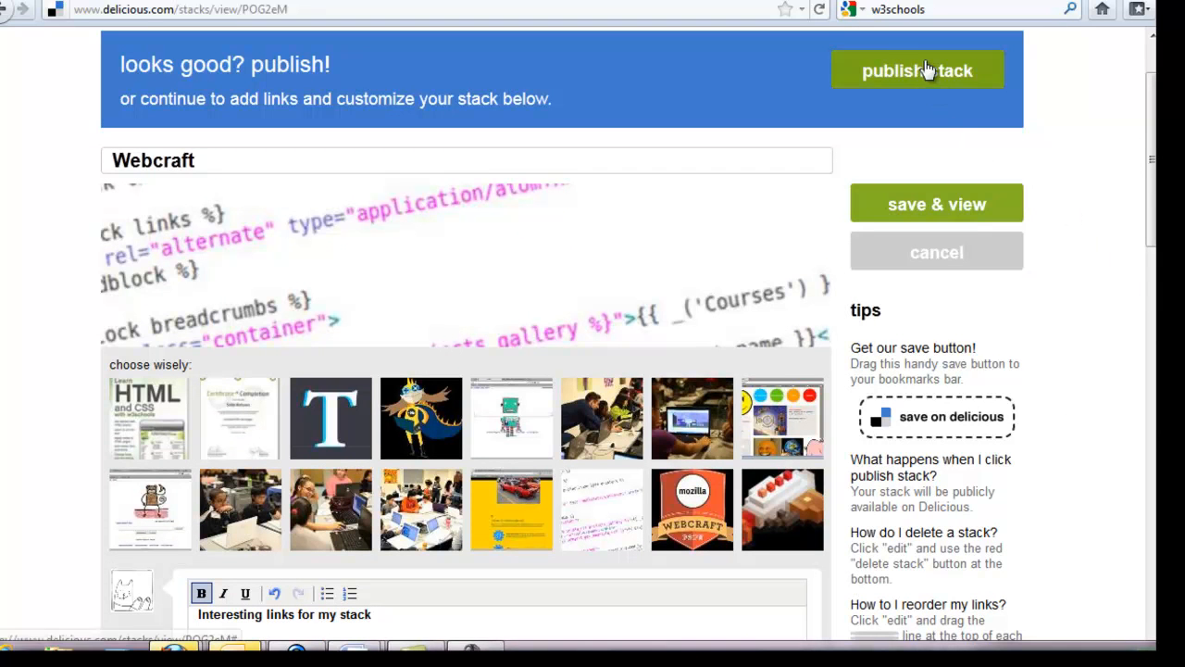
# Step: Publish the Webcraft stack and go to 'my stacks' from the account menu
pyautogui.scroll(-3)
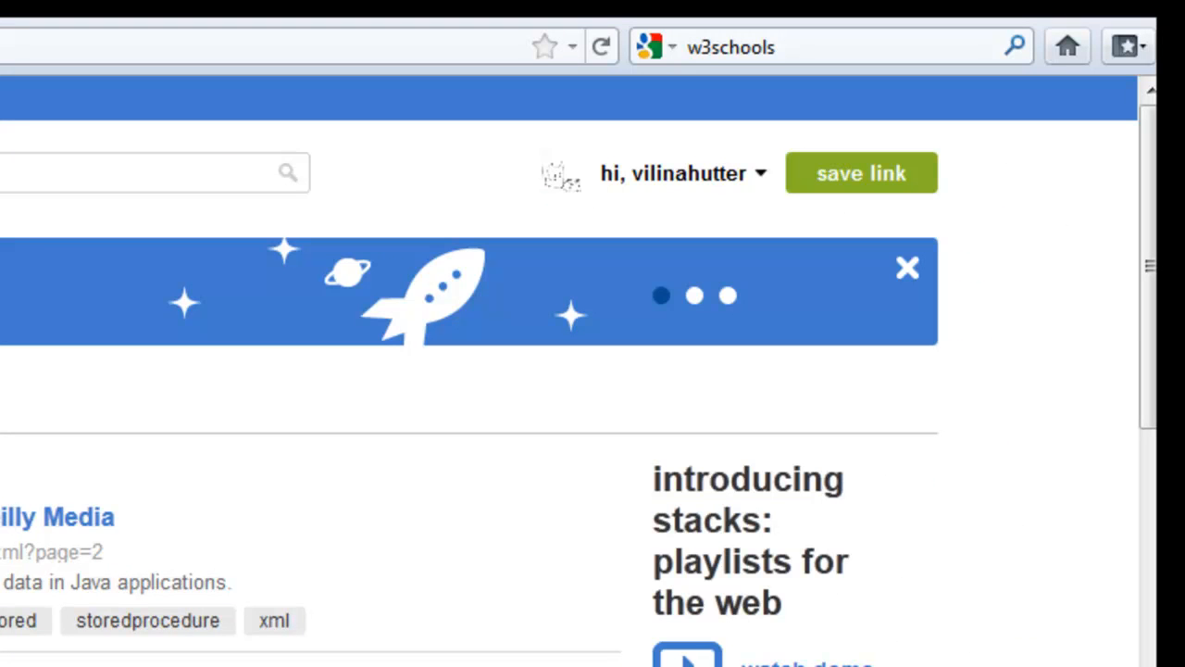
pyautogui.click(680, 173)
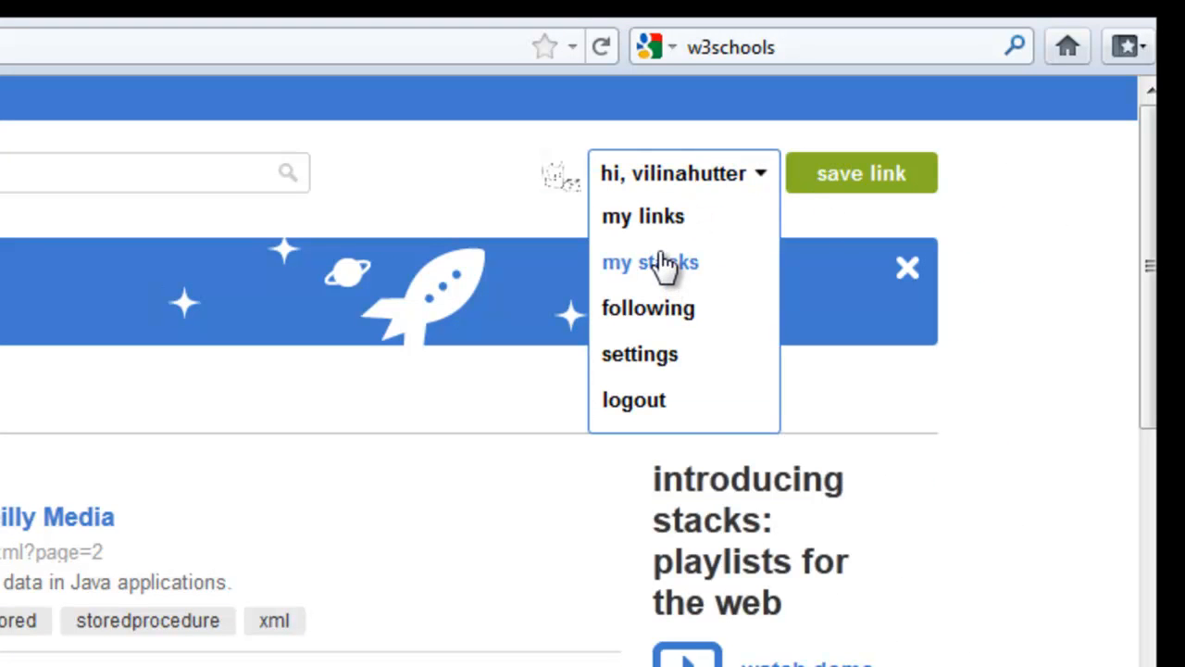
pyautogui.click(650, 262)
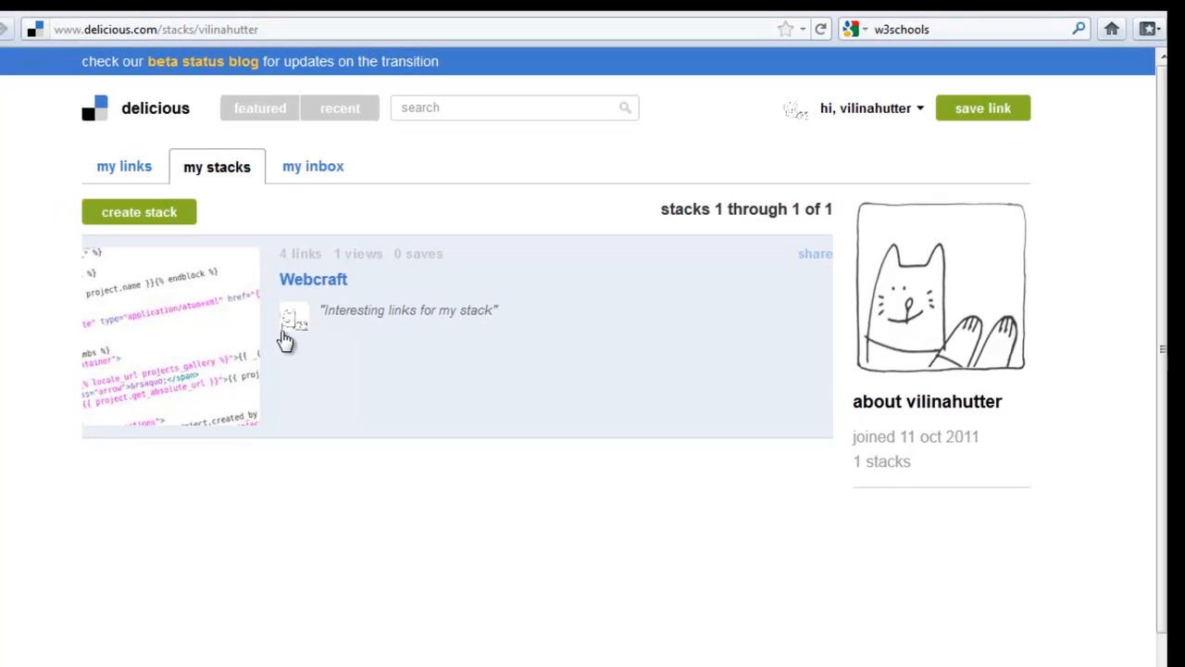